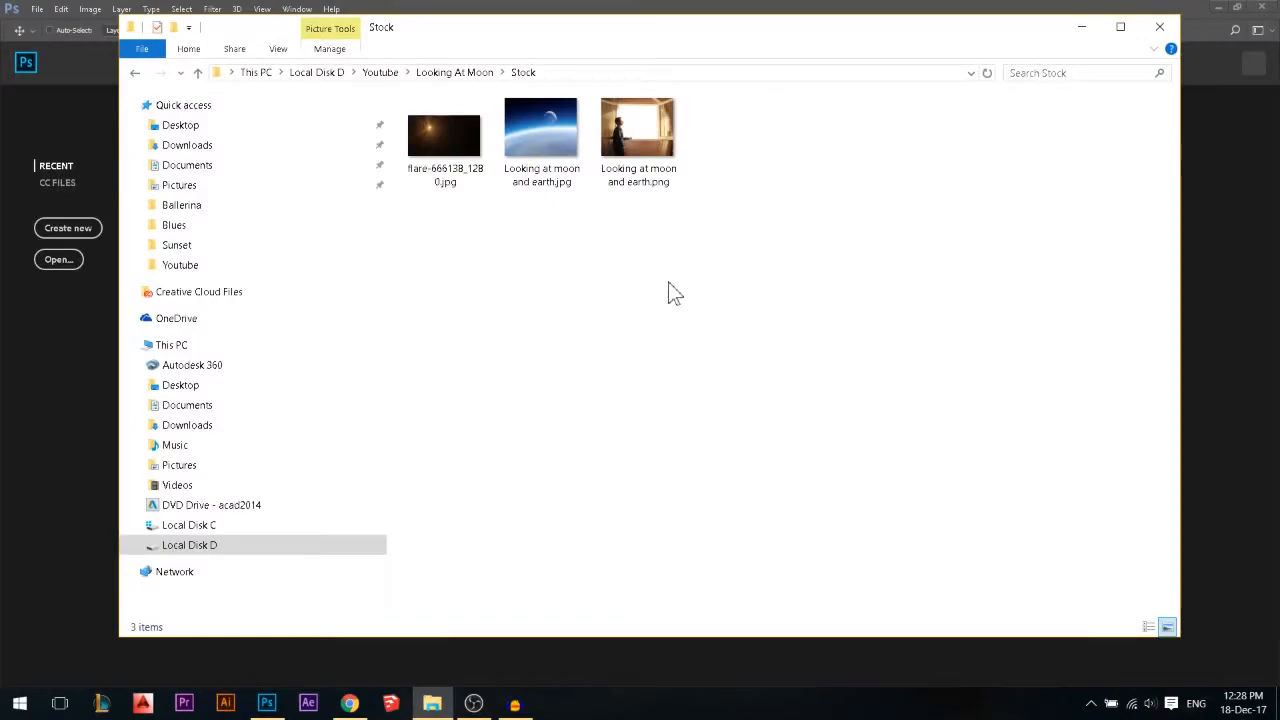
pyautogui.moveTo(649, 297)
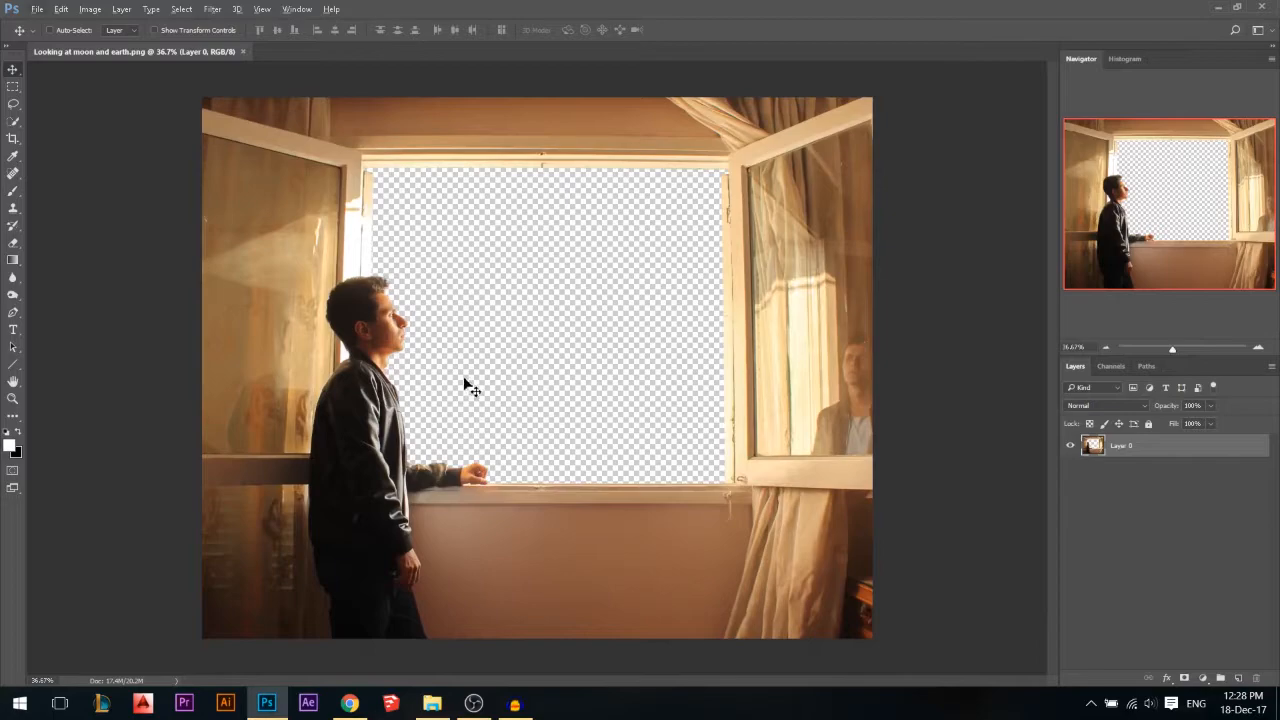
pyautogui.moveTo(390, 265)
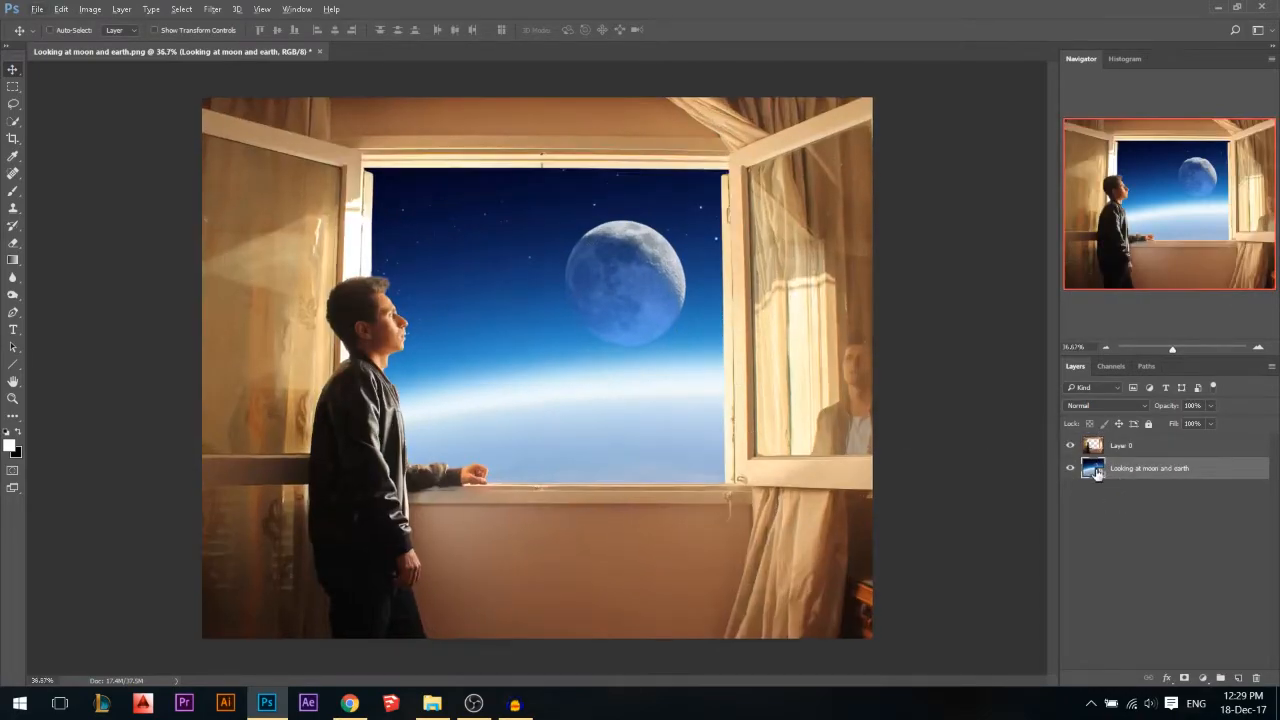
# - Hide Layer 0, the man-at-the-window photo, to reveal the moon and Earth layer
pyautogui.click(1070, 445)
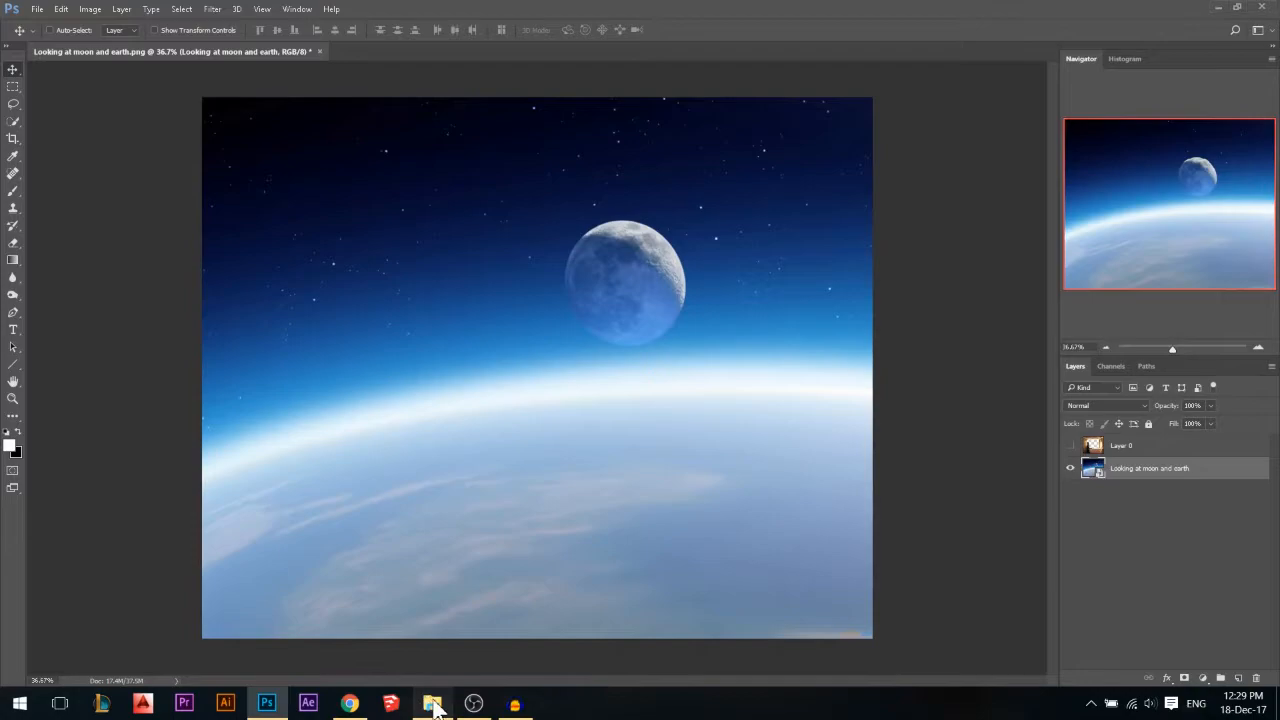
# - Place the lens flare image from the Stock folder and flip it horizontally
pyautogui.click(433, 703)
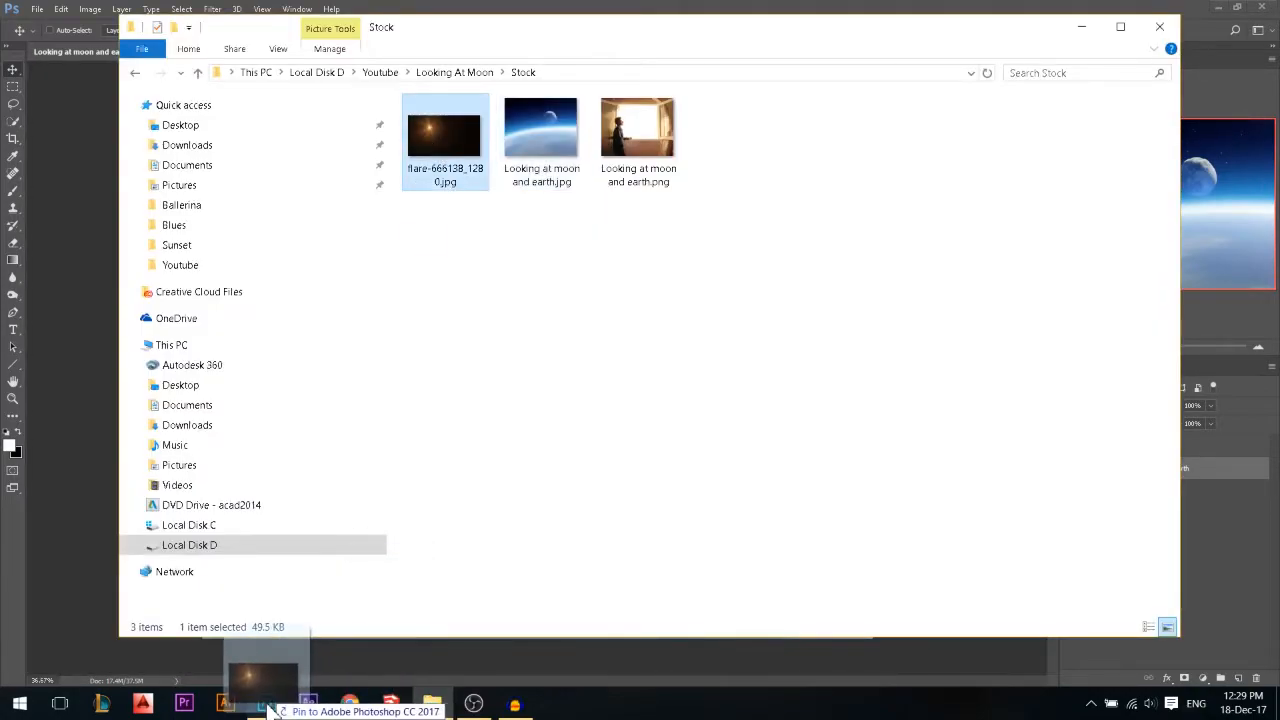
pyautogui.click(267, 703)
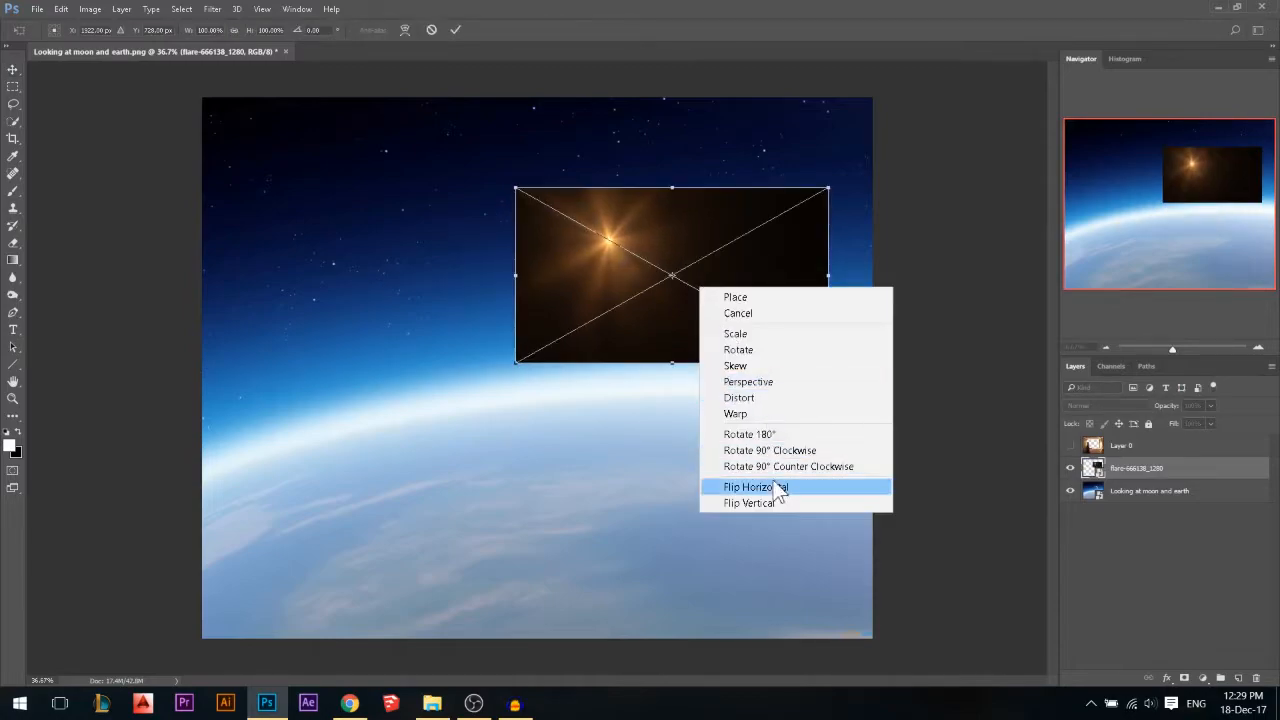
pyautogui.click(755, 487)
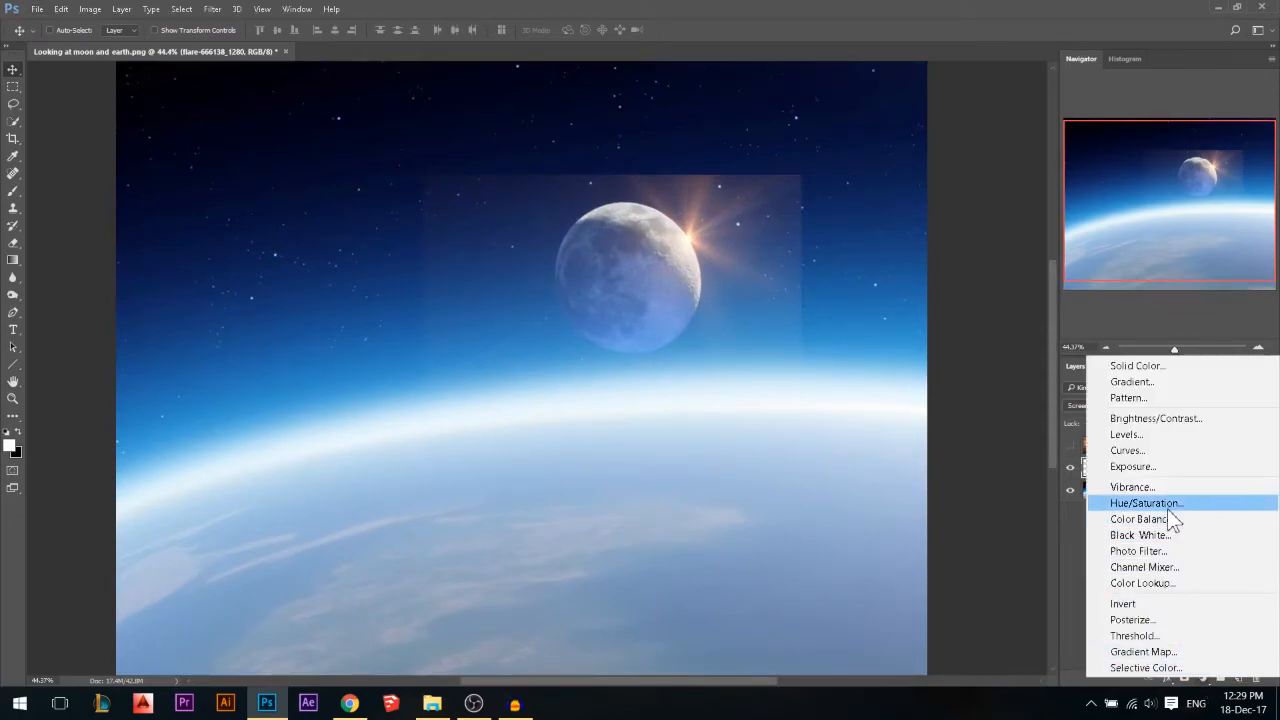
# - Add a Hue/Saturation adjustment with Hue around -141, turning the flare violet-blue
pyautogui.click(1145, 503)
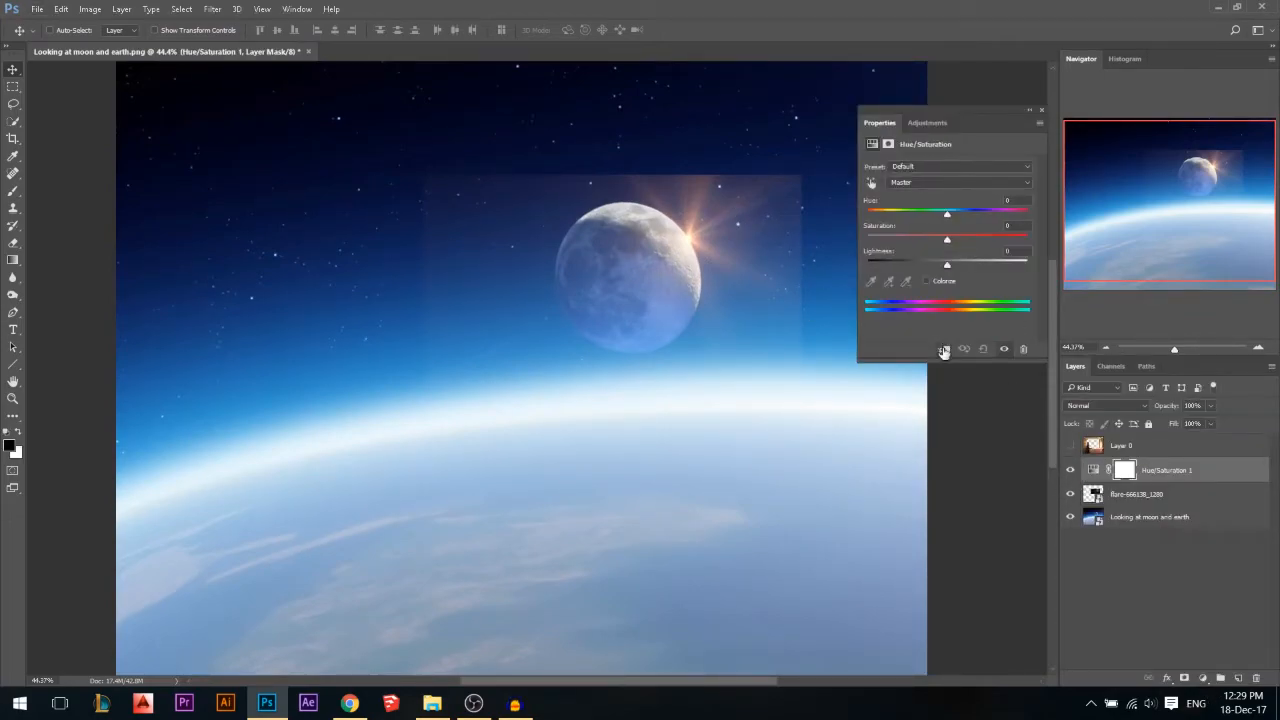
pyautogui.moveTo(947, 213); pyautogui.dragTo(920, 213)
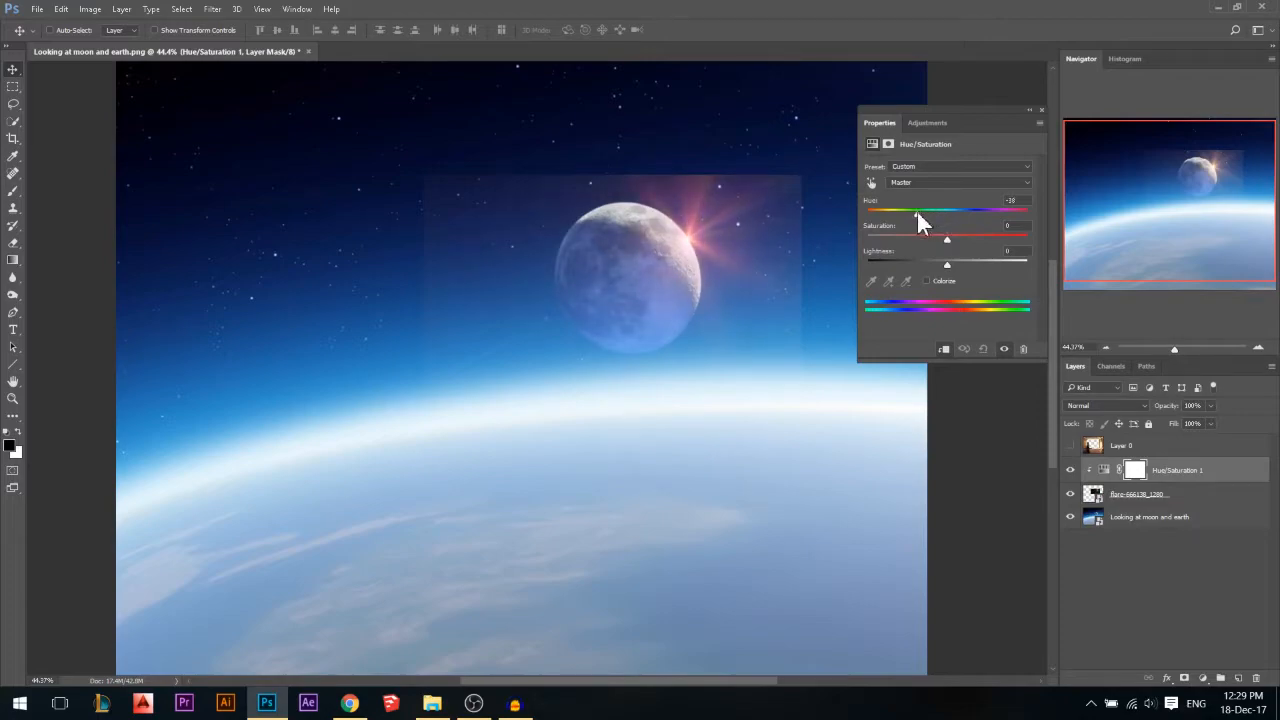
pyautogui.moveTo(918, 210); pyautogui.dragTo(888, 210)
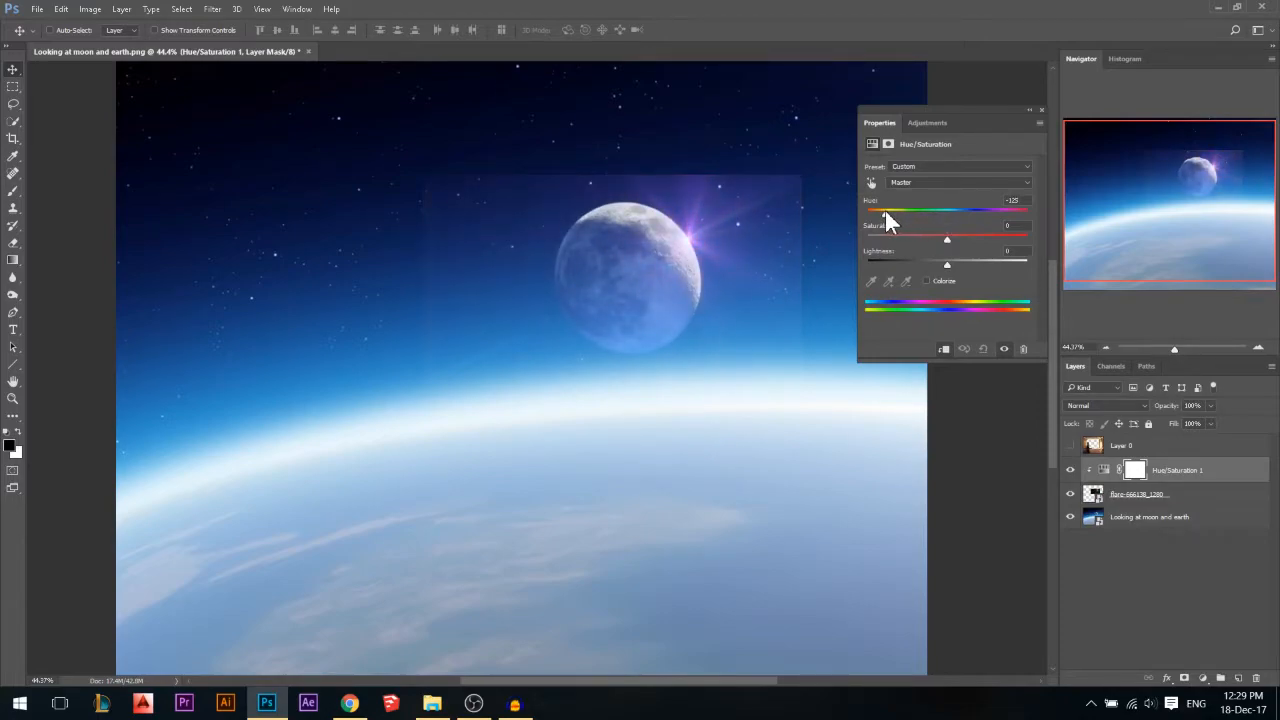
pyautogui.moveTo(892, 210); pyautogui.dragTo(882, 210)
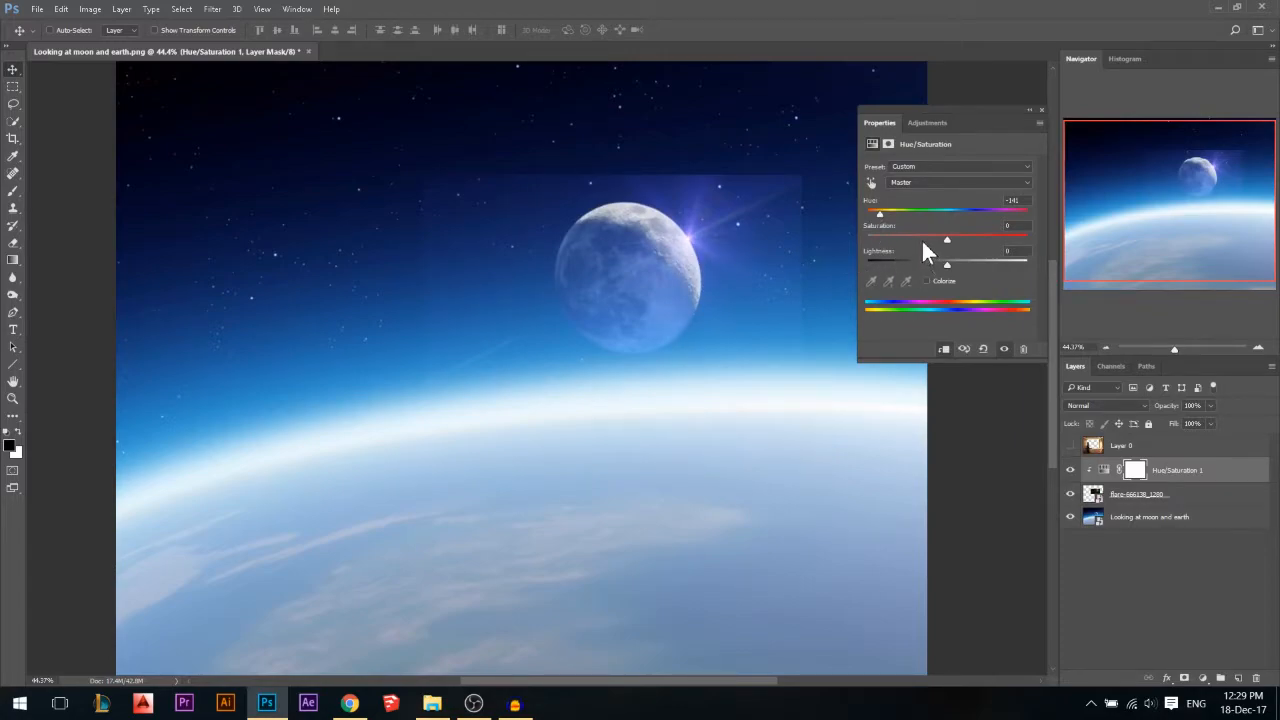
pyautogui.moveTo(946, 239); pyautogui.dragTo(921, 239)
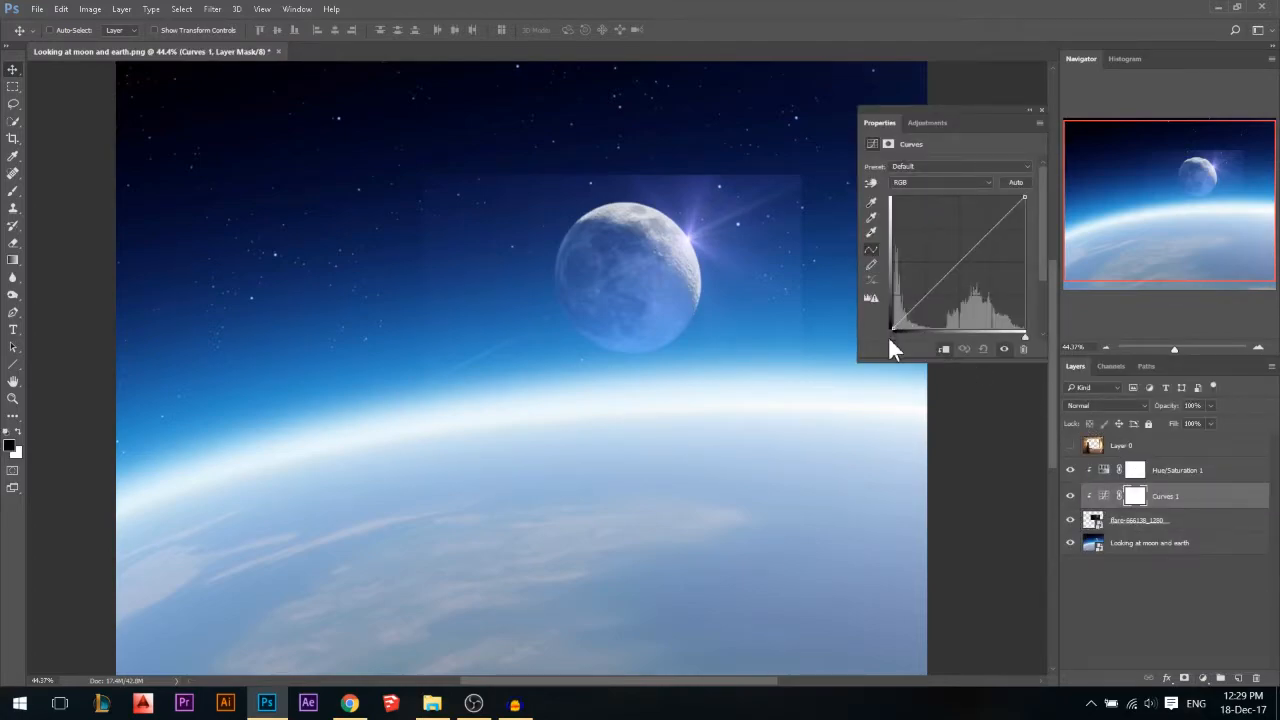
pyautogui.moveTo(1098, 443)
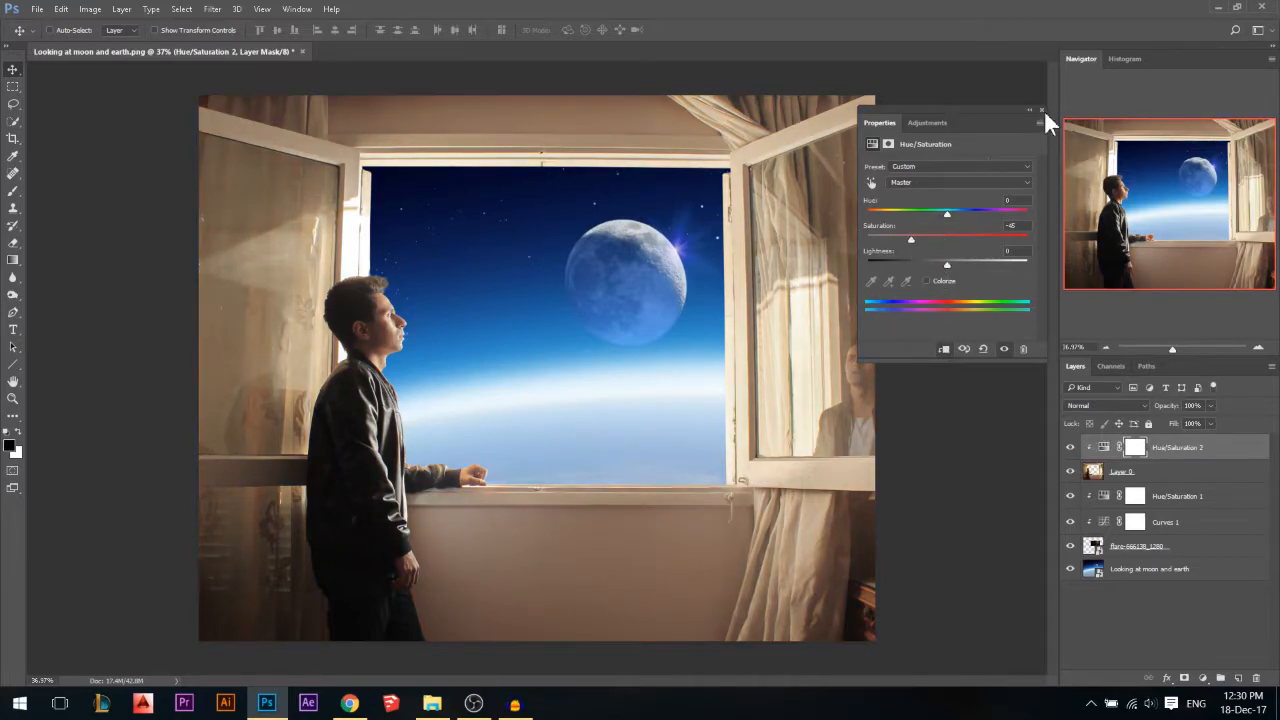
# - Close the Properties panel for the room's desaturating Hue/Saturation adjustment
pyautogui.click(1042, 109)
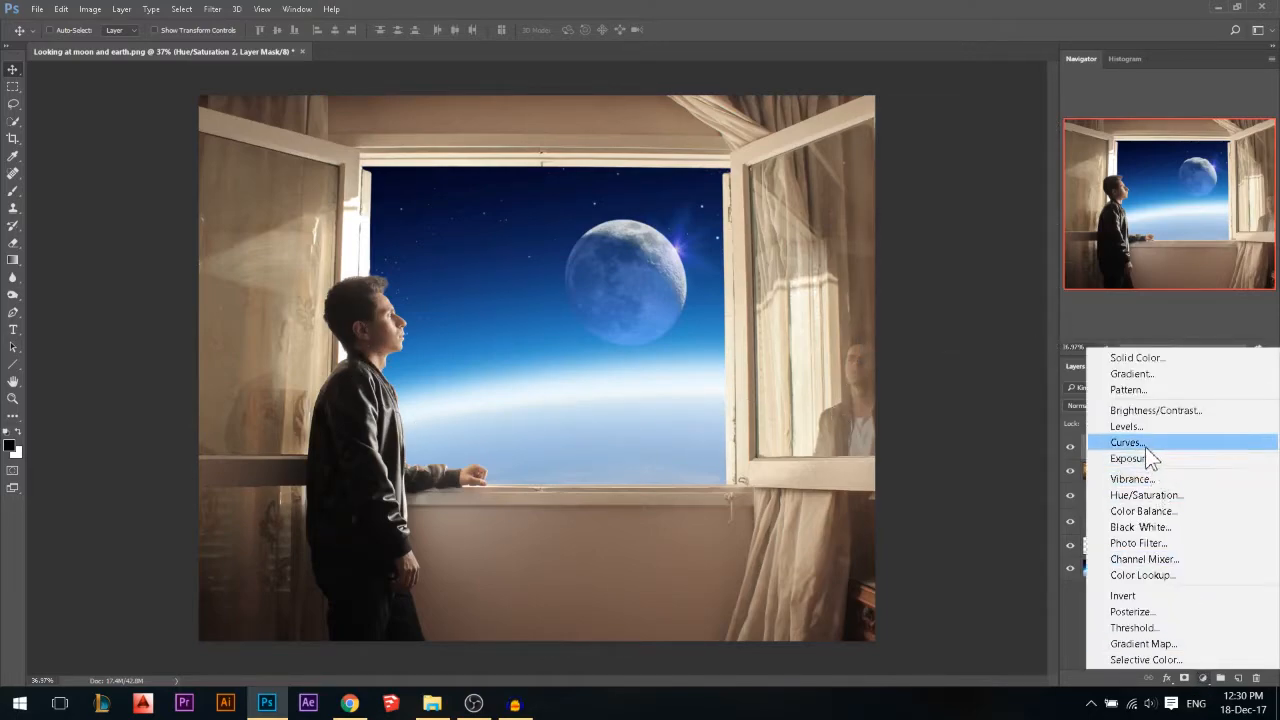
# - Add a Curves adjustment with lowered midtones and white point, then close Properties
pyautogui.click(1127, 442)
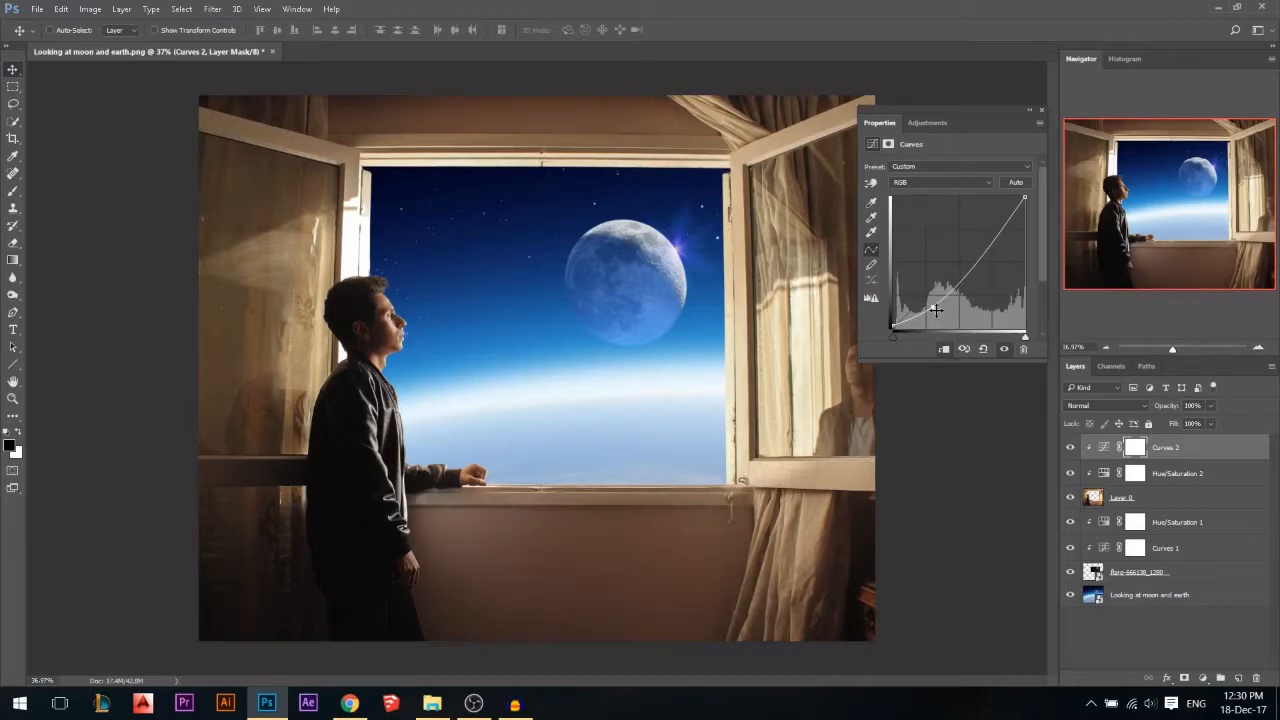
pyautogui.moveTo(935, 310); pyautogui.dragTo(938, 315)
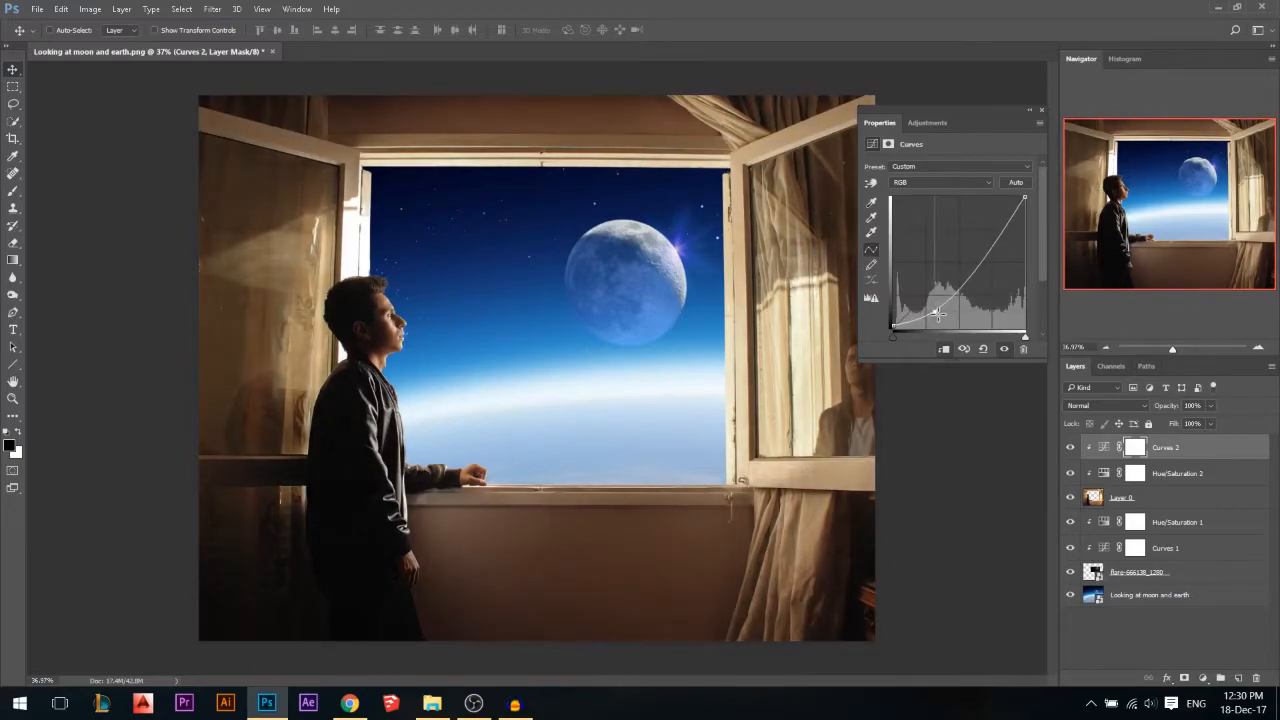
pyautogui.moveTo(940, 310); pyautogui.dragTo(1025, 222)
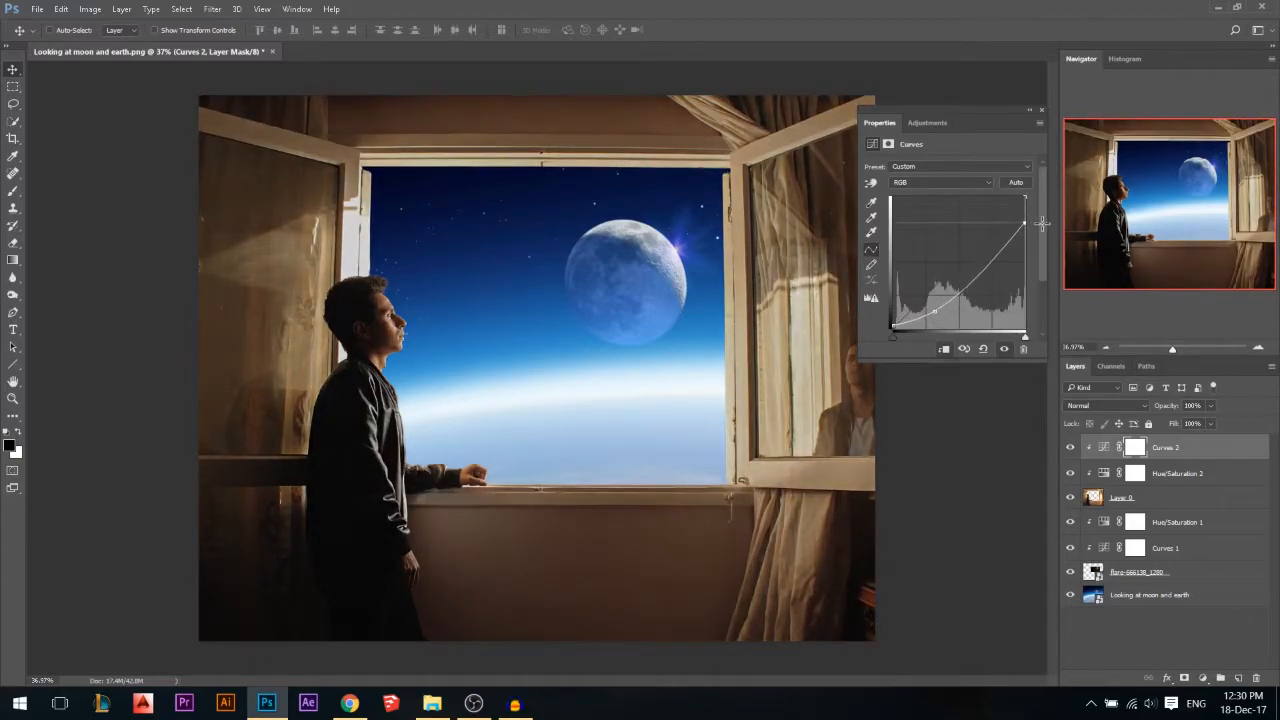
pyautogui.moveTo(1023, 222); pyautogui.dragTo(1025, 237)
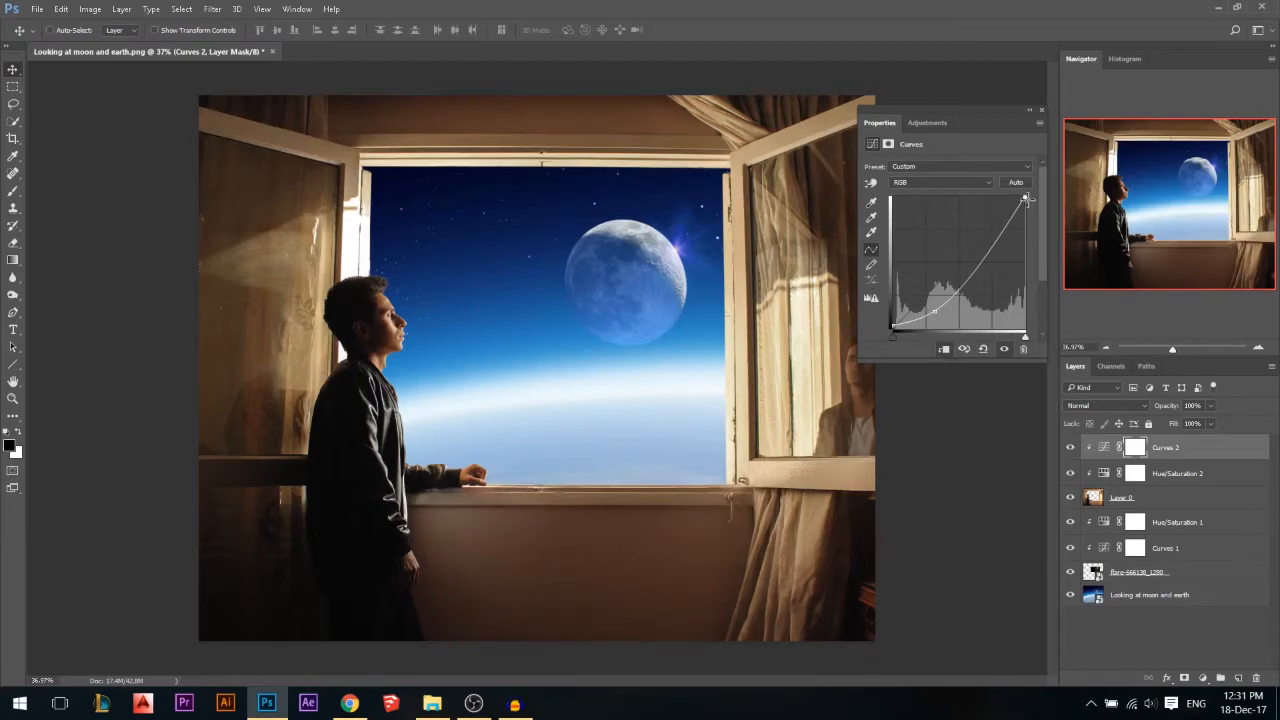
pyautogui.moveTo(1025, 200); pyautogui.dragTo(1025, 240)
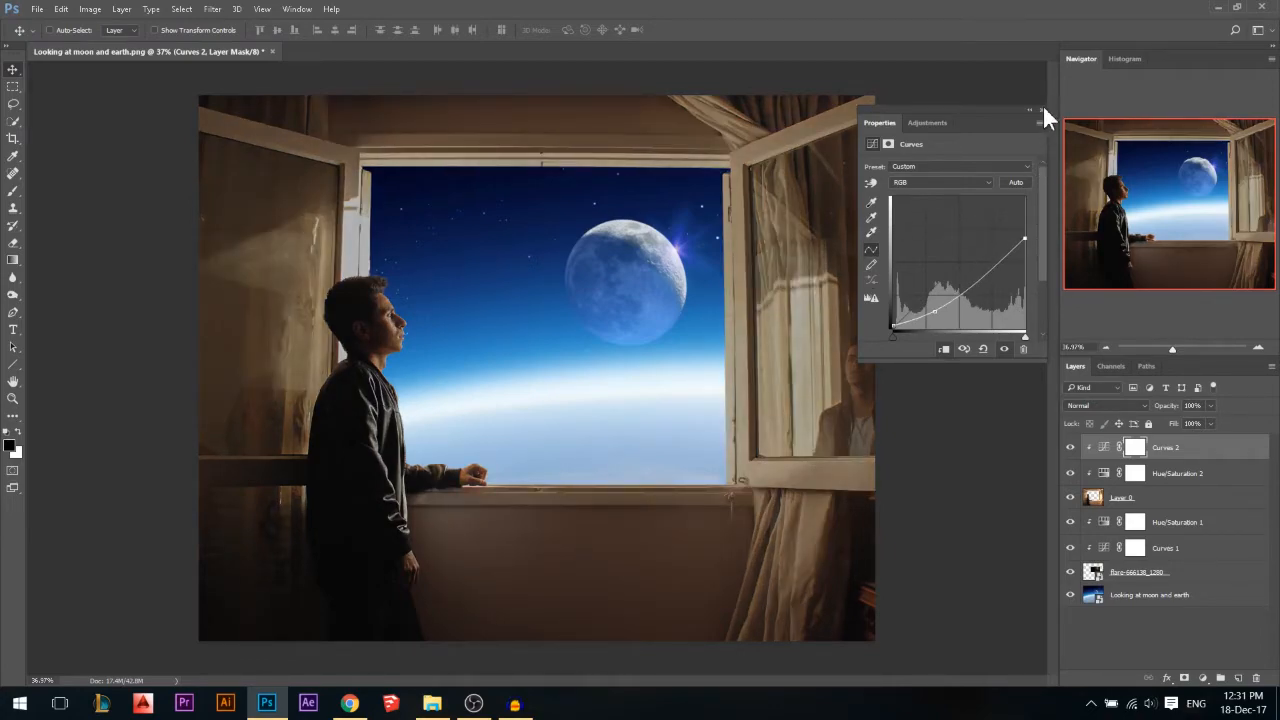
pyautogui.click(1043, 110)
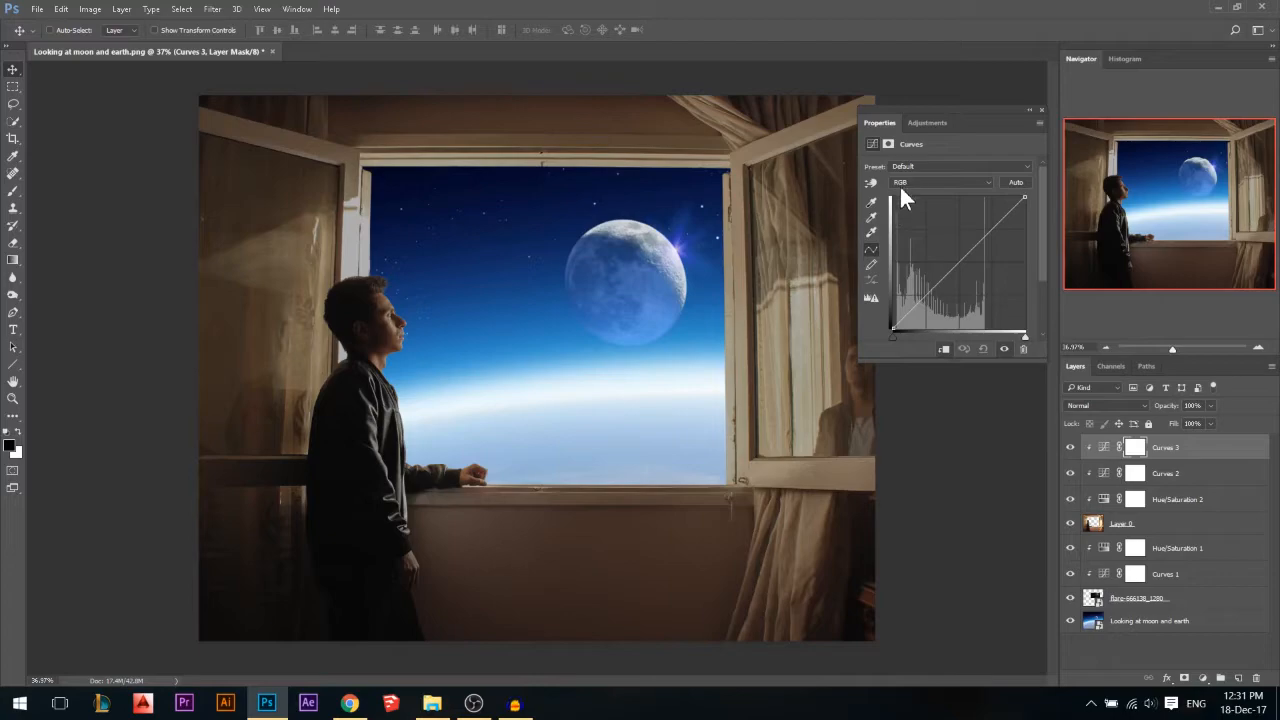
# - Pull the Red channel curve down to cool the room, then change channel
pyautogui.click(940, 182)
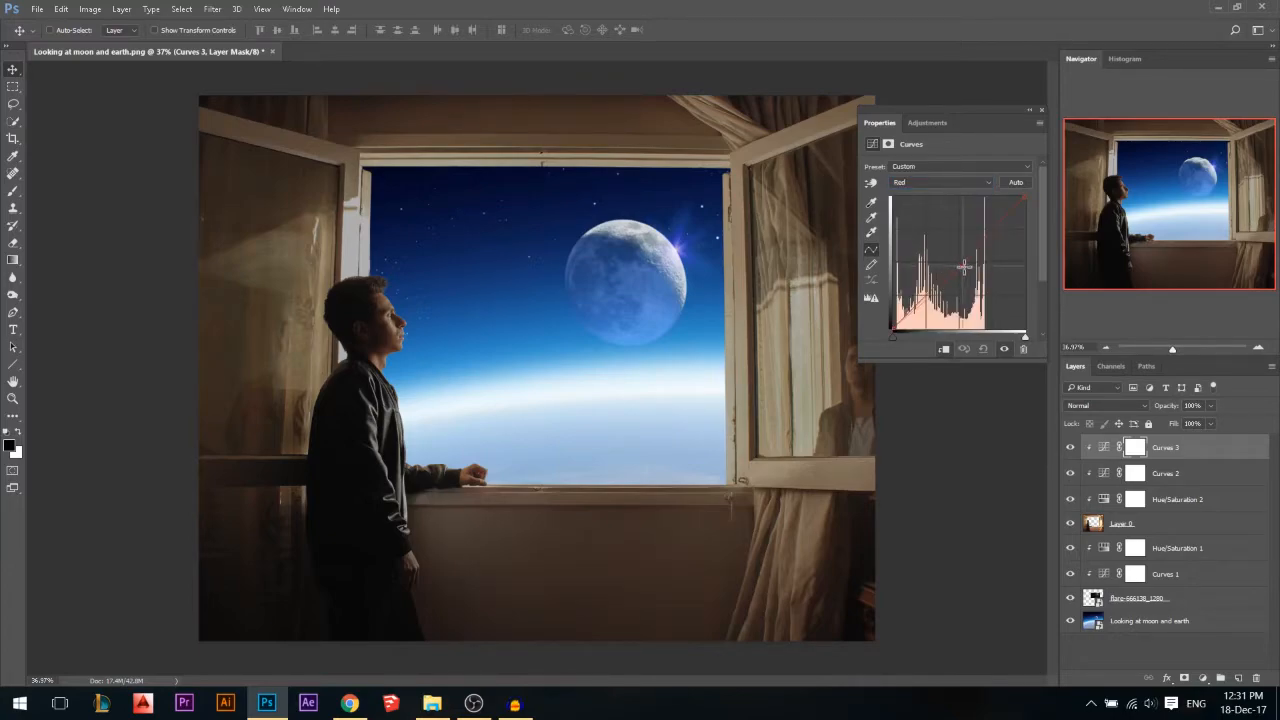
pyautogui.moveTo(965, 267); pyautogui.dragTo(960, 275)
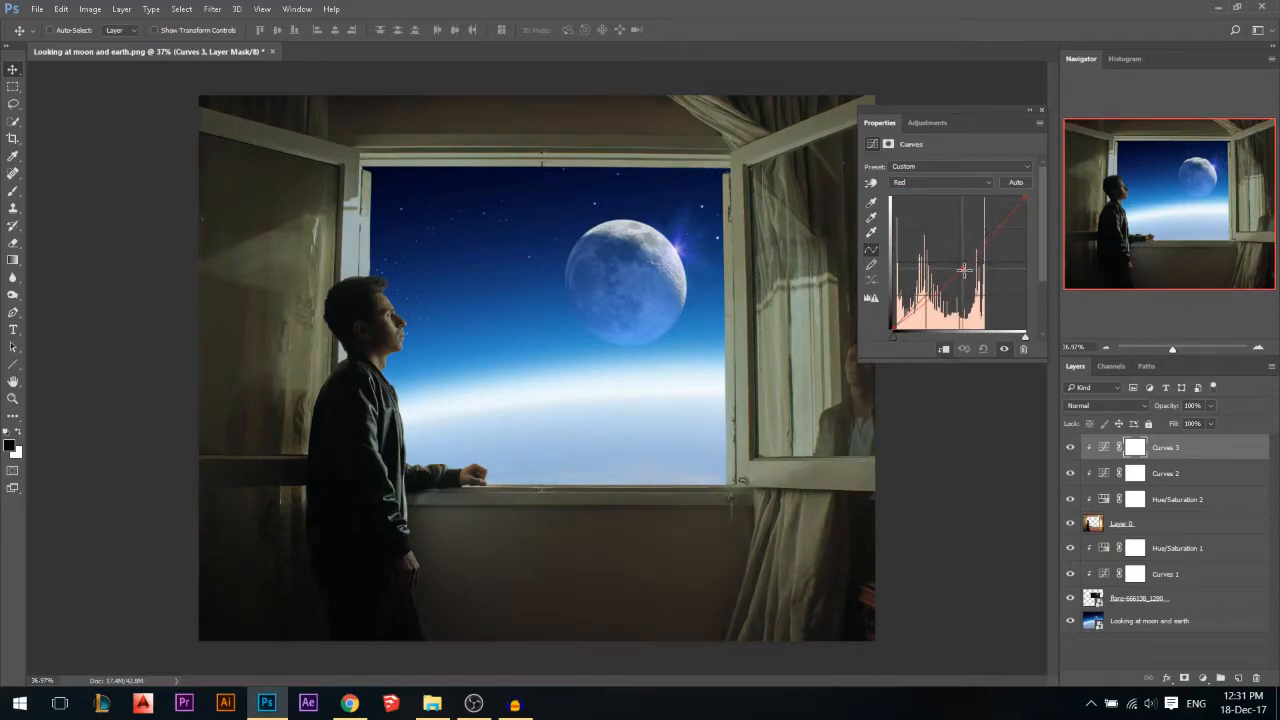
pyautogui.click(938, 182)
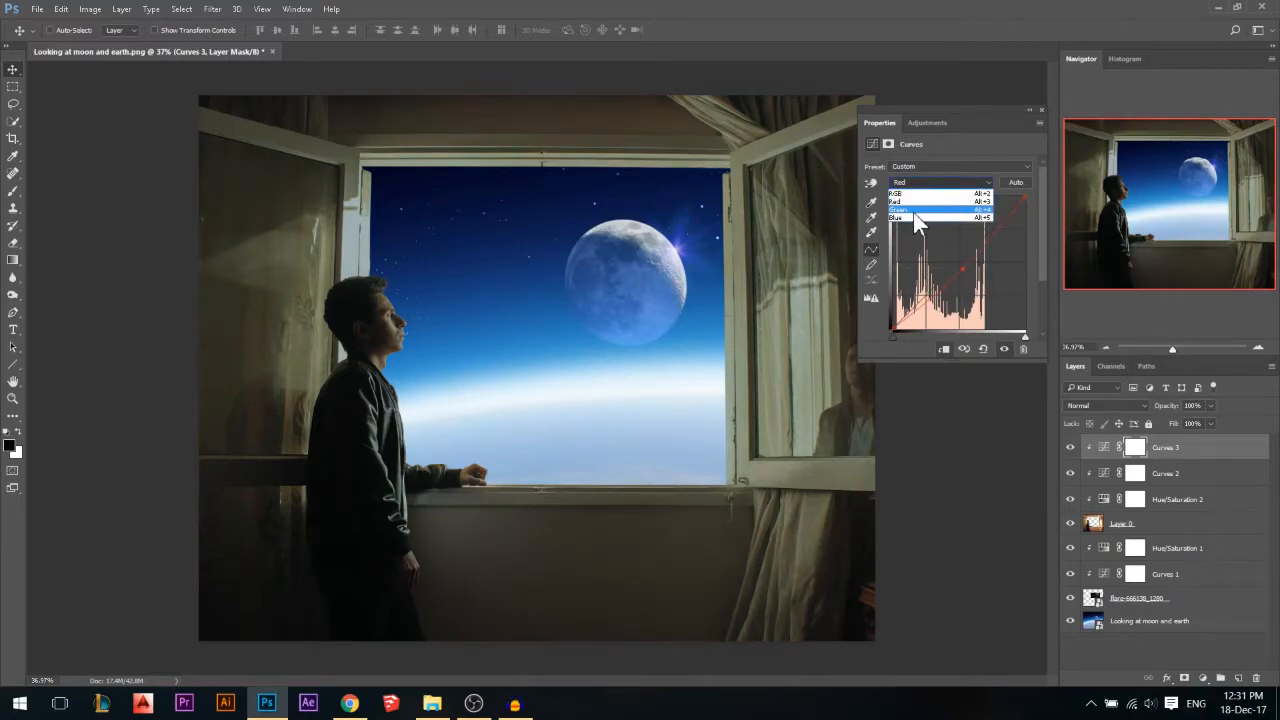
pyautogui.click(896, 218)
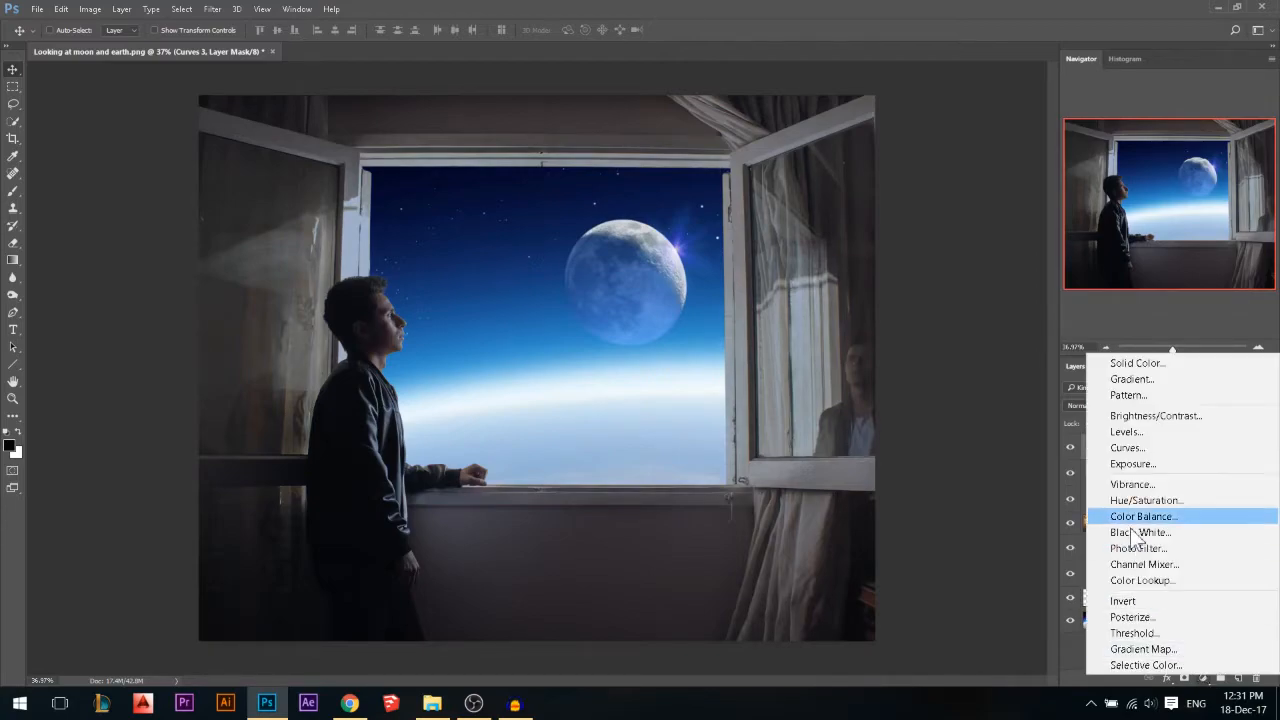
# - Add a Curves layer clipped to Layer 0, raising the Blue channel shadows
pyautogui.click(1127, 447)
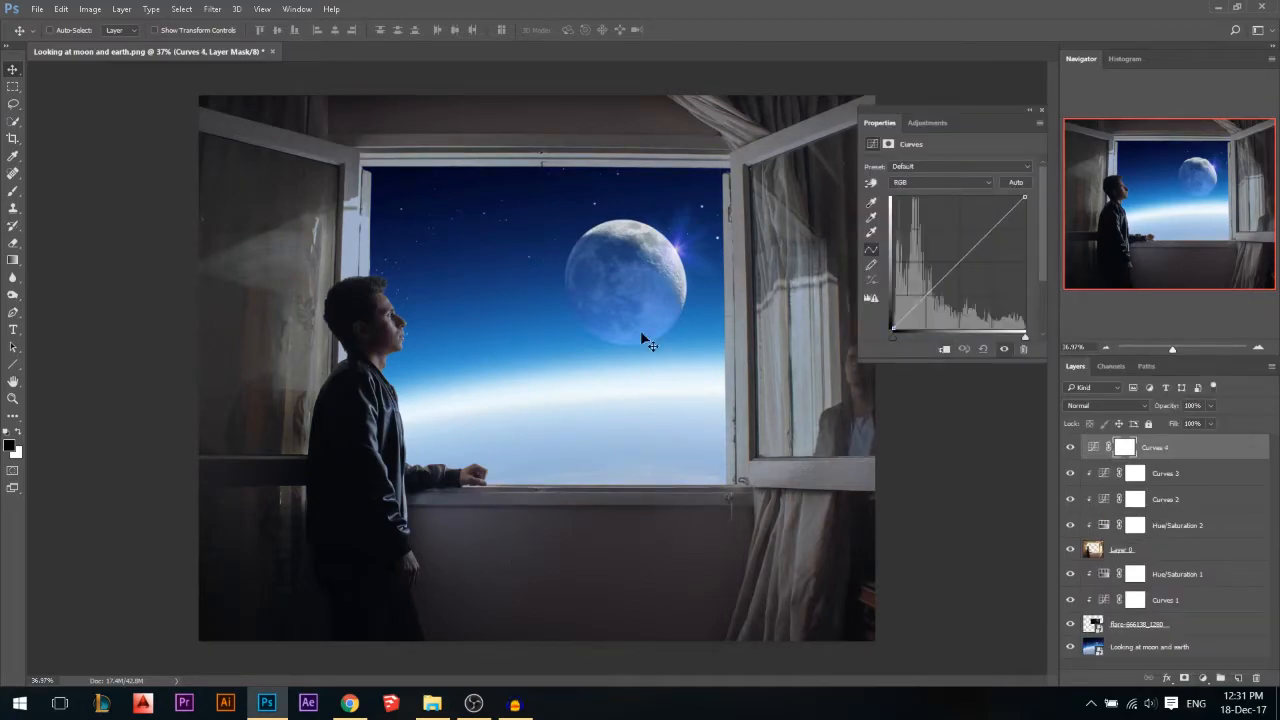
pyautogui.click(940, 182)
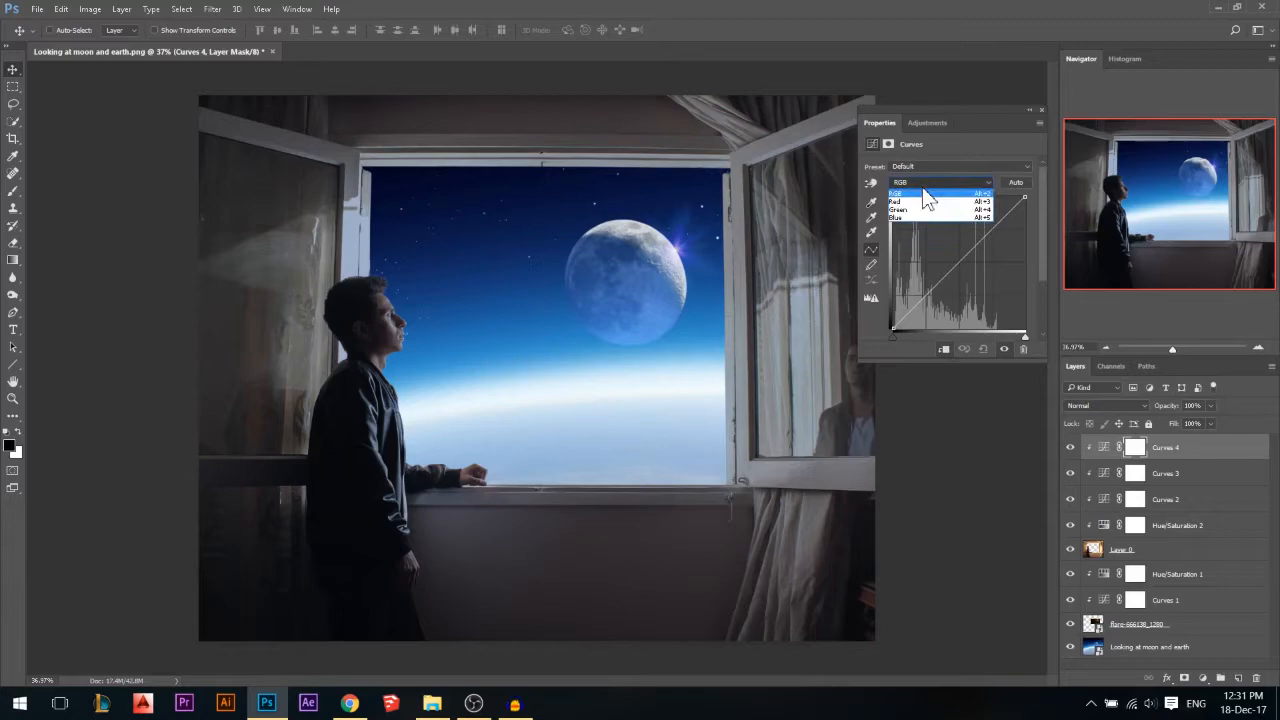
pyautogui.click(895, 217)
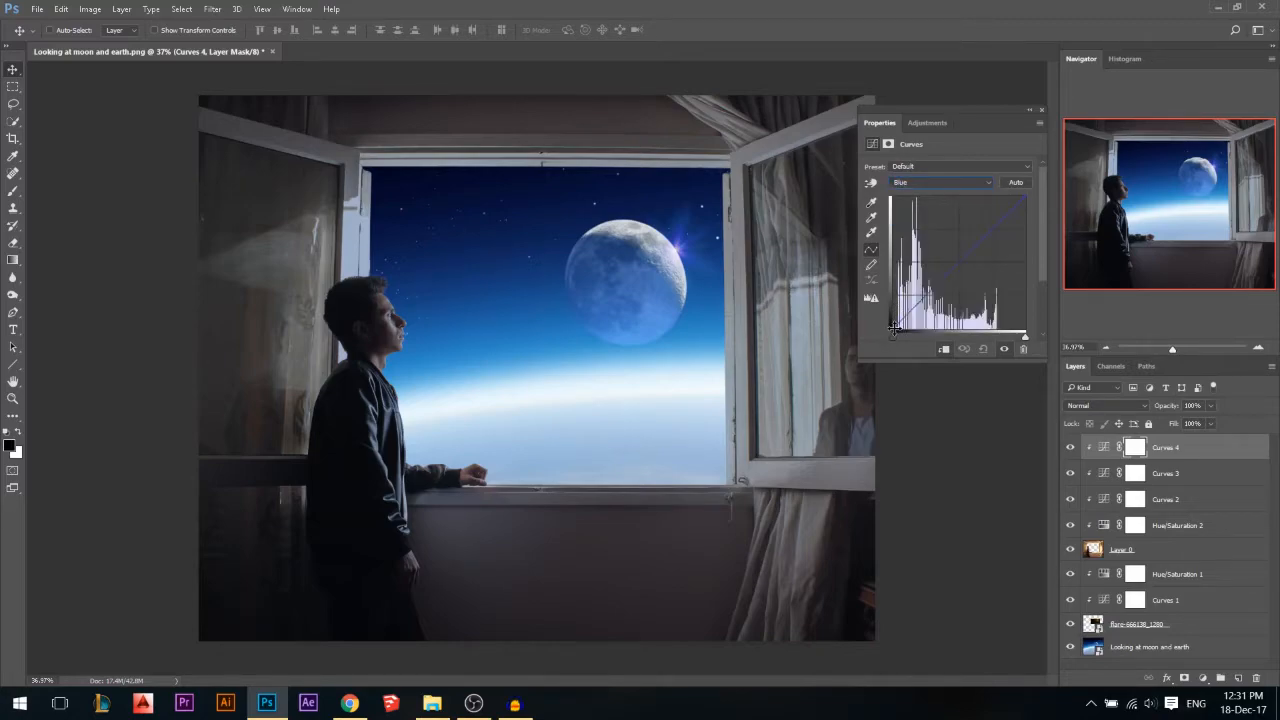
pyautogui.moveTo(895, 330); pyautogui.dragTo(893, 315)
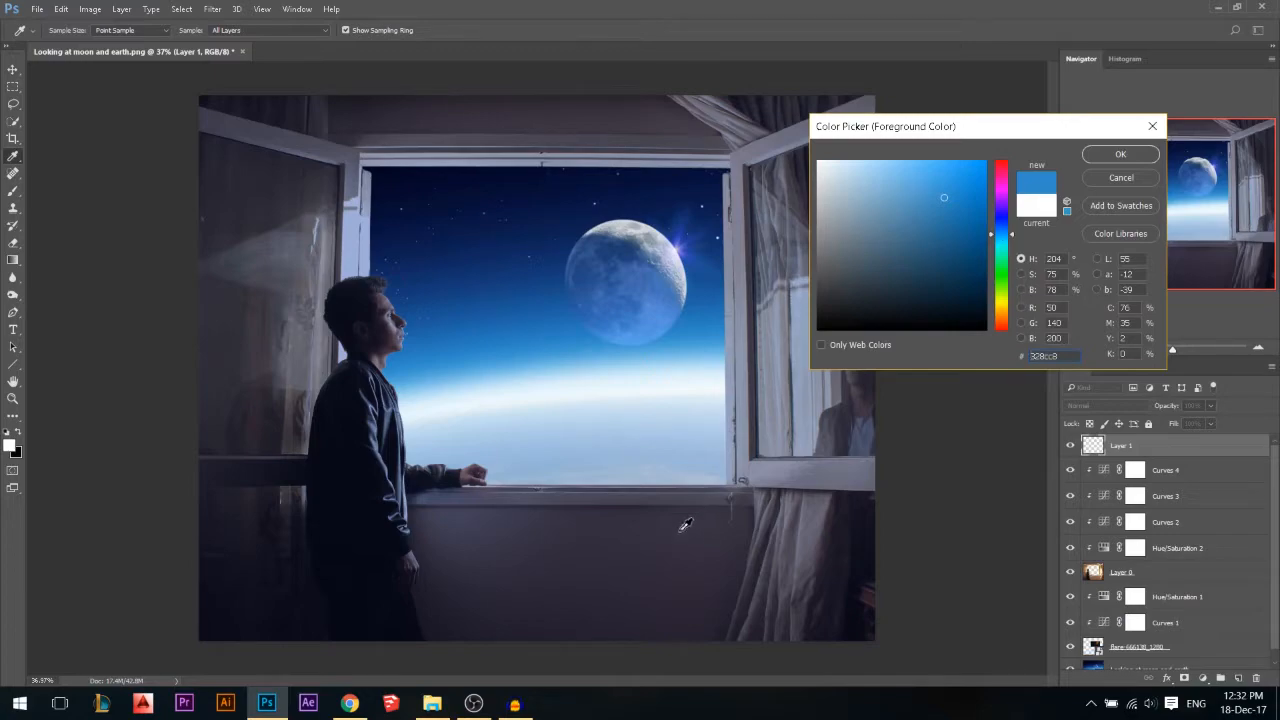
# - Confirm sky blue #328cc8 as the foreground colour
pyautogui.click(1005, 210)
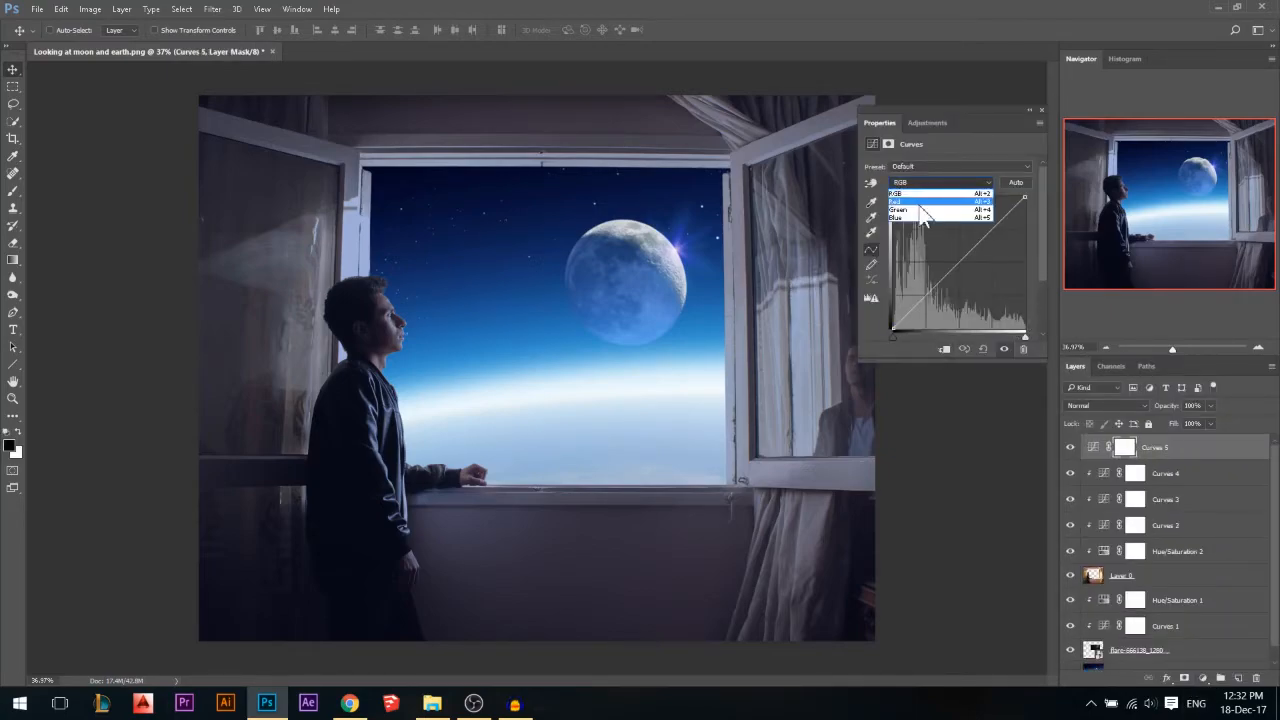
# - Bend the Green channel curve to tint the scene
pyautogui.click(897, 209)
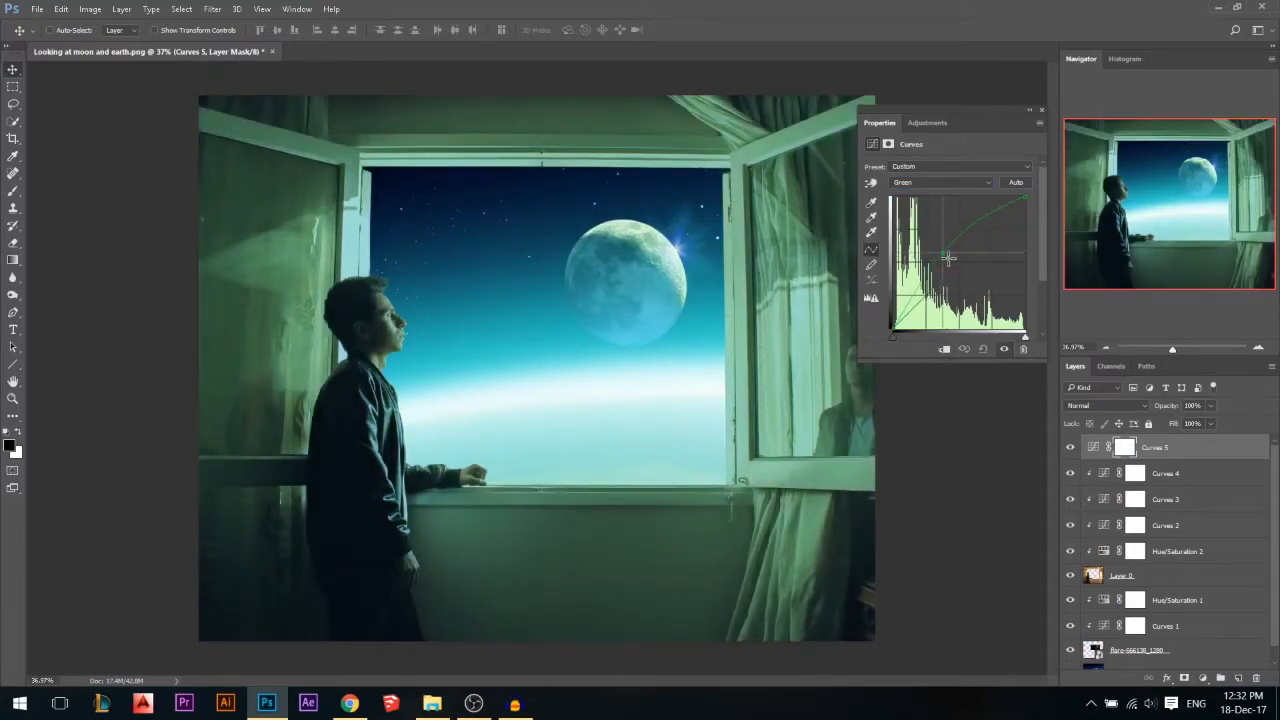
pyautogui.moveTo(945, 257); pyautogui.dragTo(958, 262)
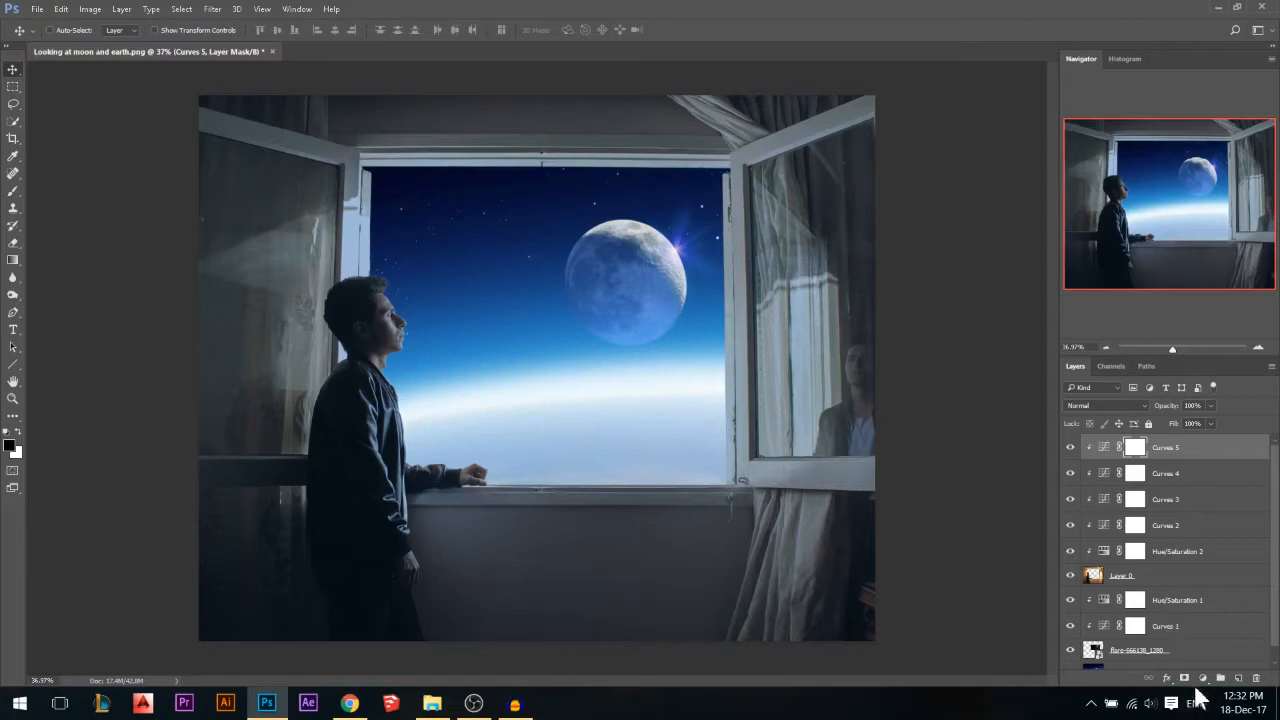
pyautogui.moveTo(497, 437)
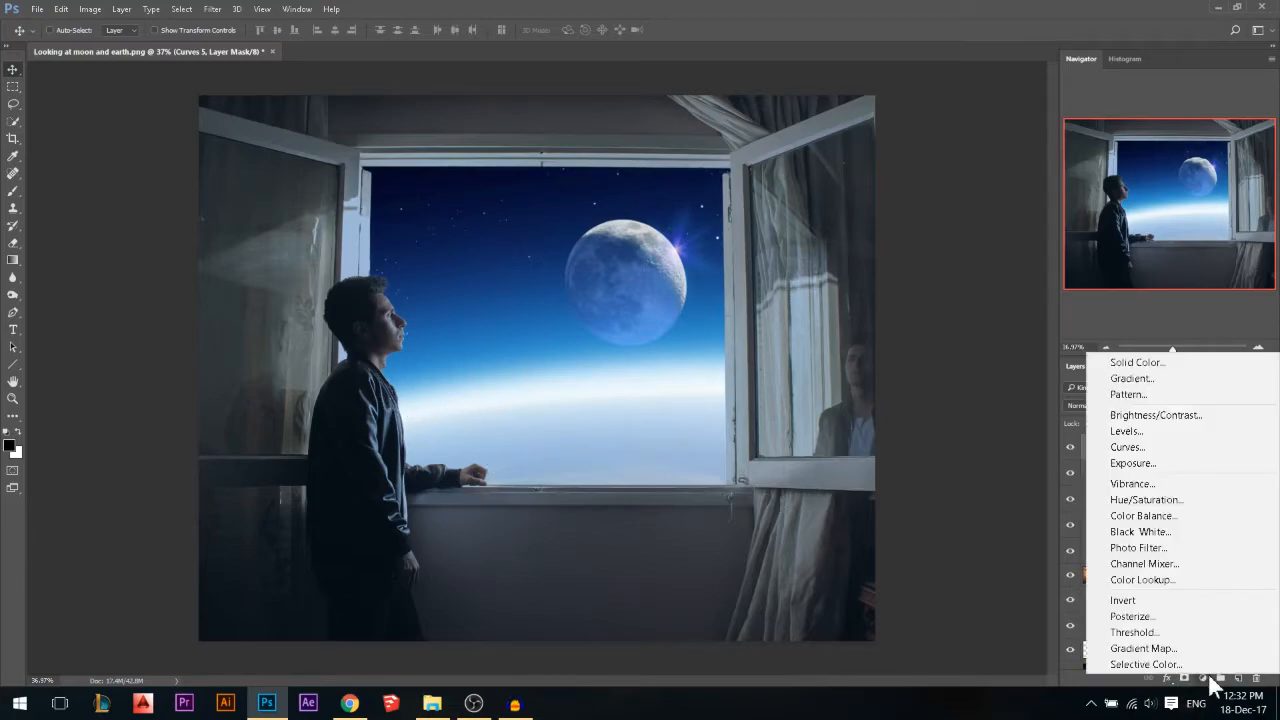
# - Add a Vibrance adjustment and raise Vibrance to about +42
pyautogui.click(1131, 483)
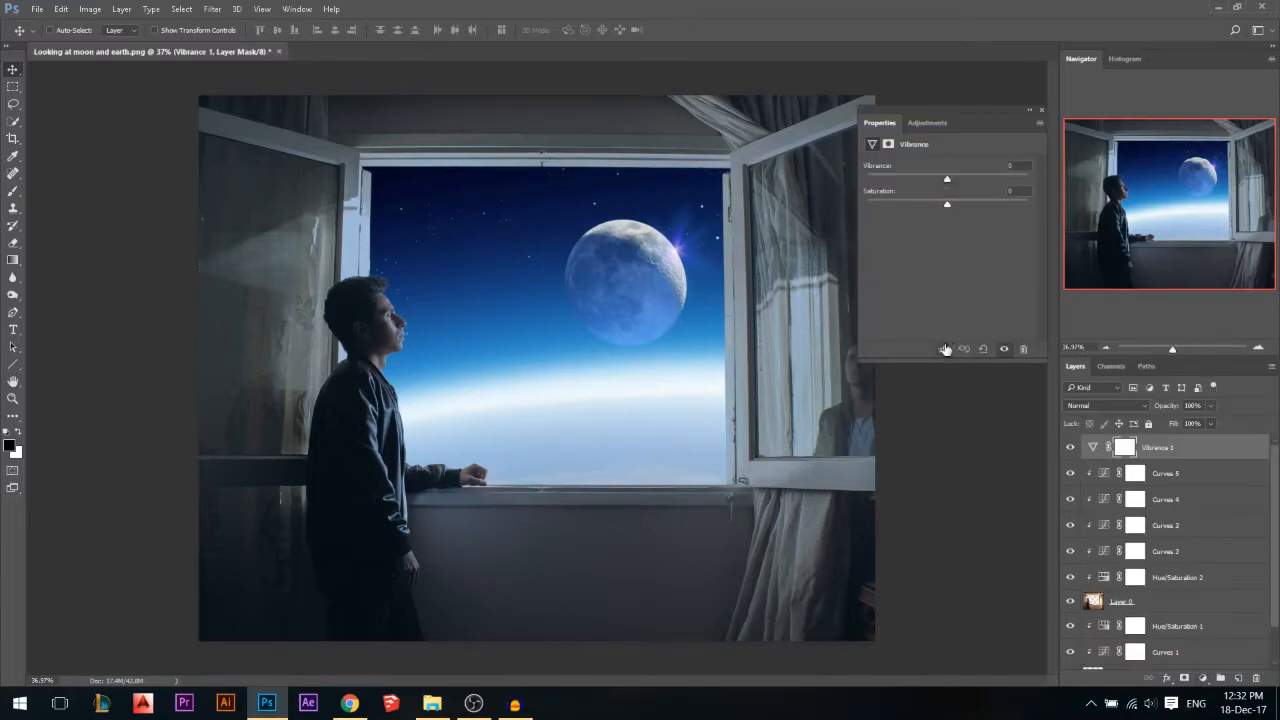
pyautogui.moveTo(947, 178); pyautogui.dragTo(980, 178)
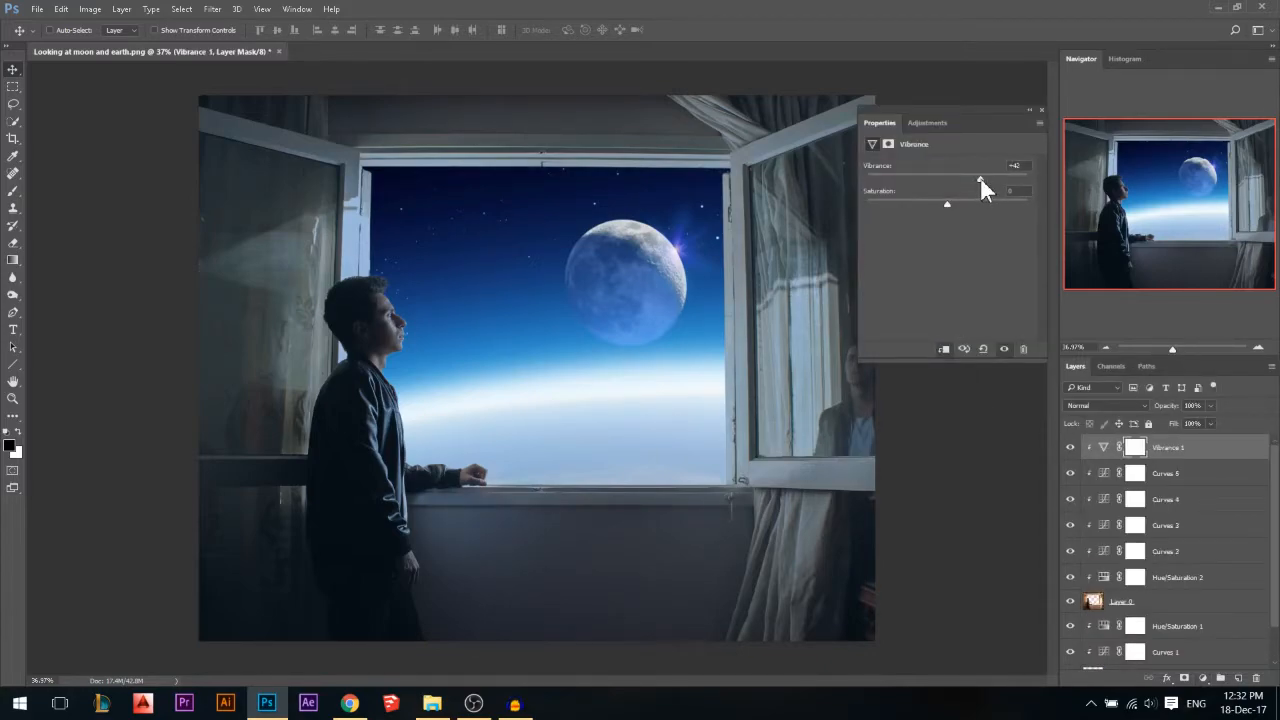
pyautogui.moveTo(981, 180); pyautogui.dragTo(1018, 180)
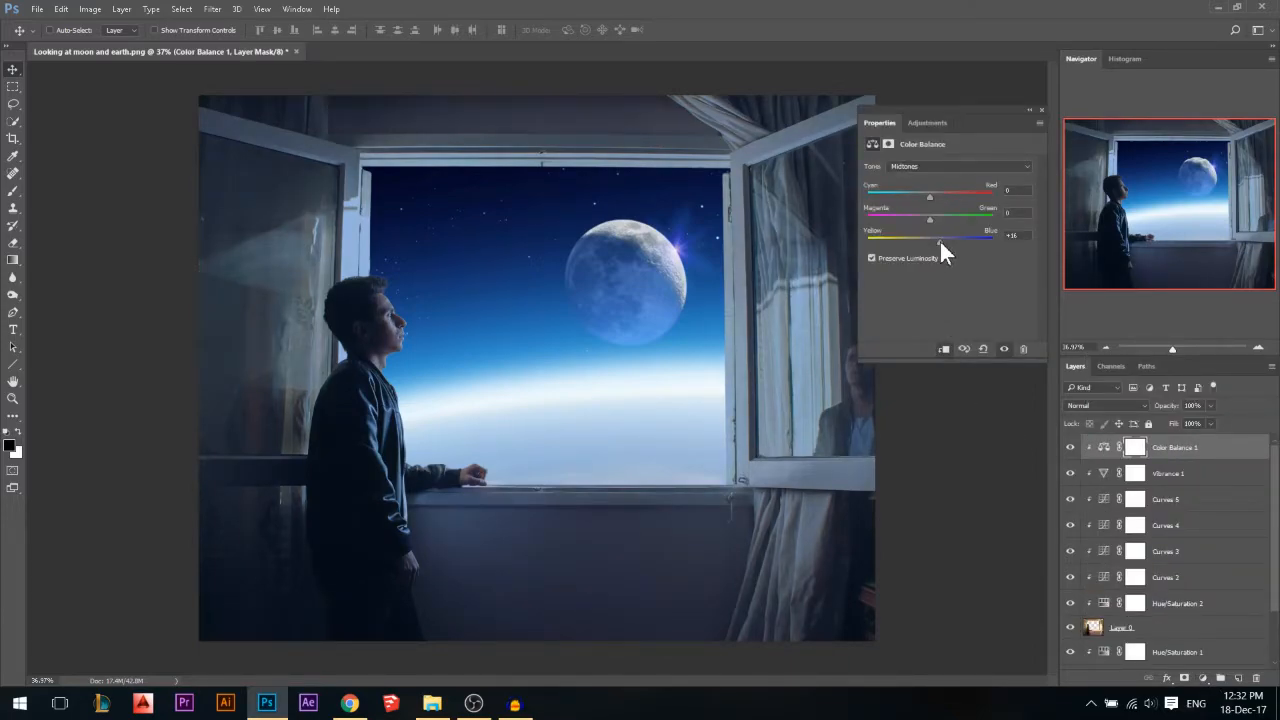
# - Push the Color Balance midtones Yellow–Blue slider toward Blue, to about +23
pyautogui.moveTo(931, 236); pyautogui.dragTo(947, 236)
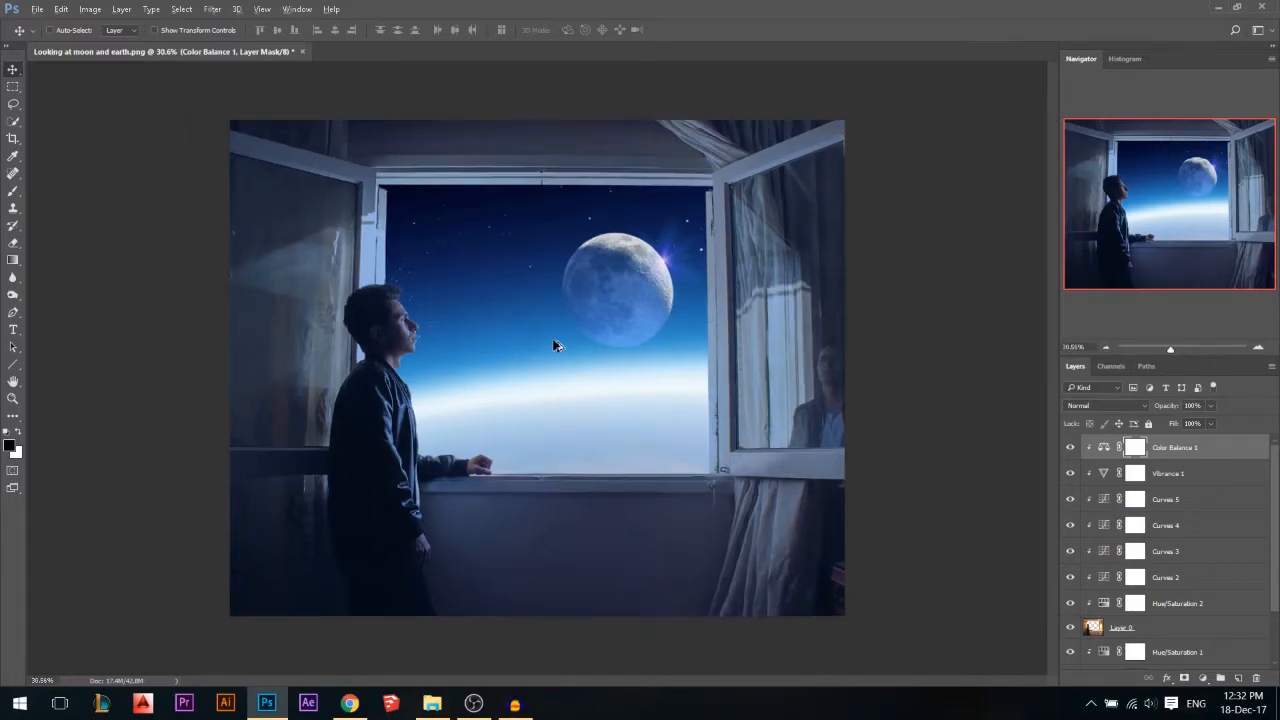
pyautogui.doubleClick(1135, 447)
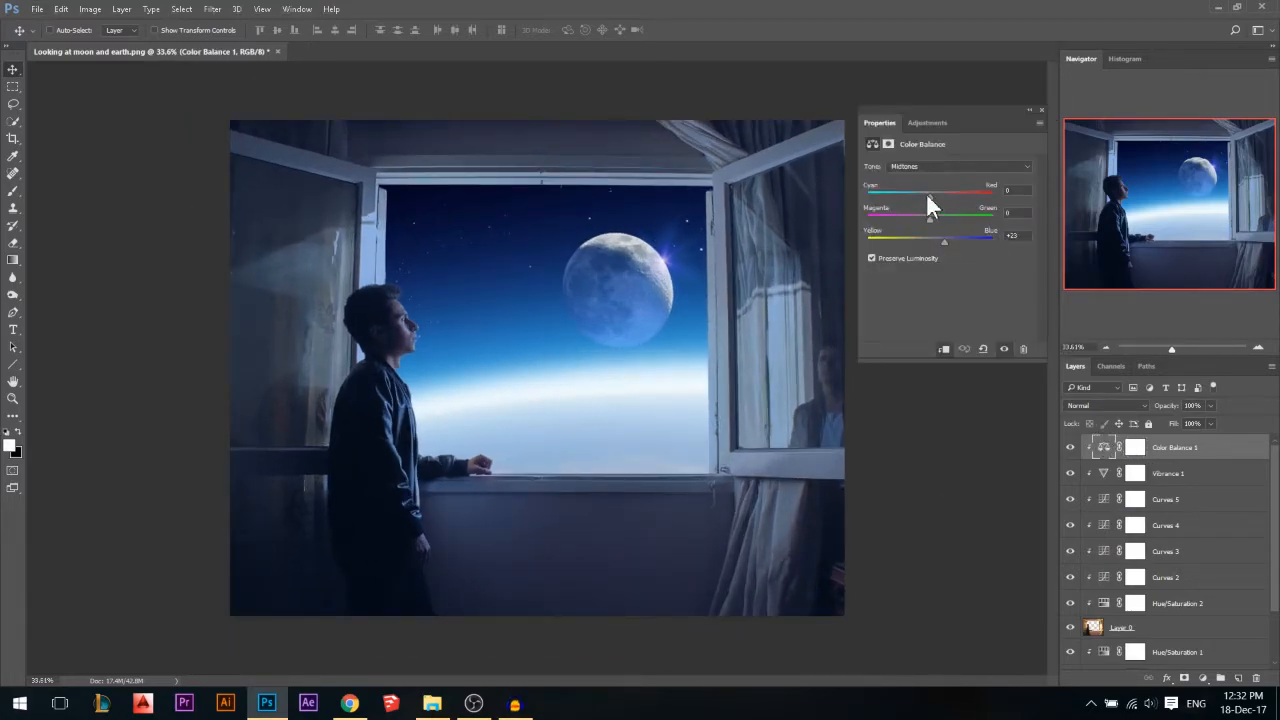
pyautogui.moveTo(928, 191); pyautogui.dragTo(905, 191)
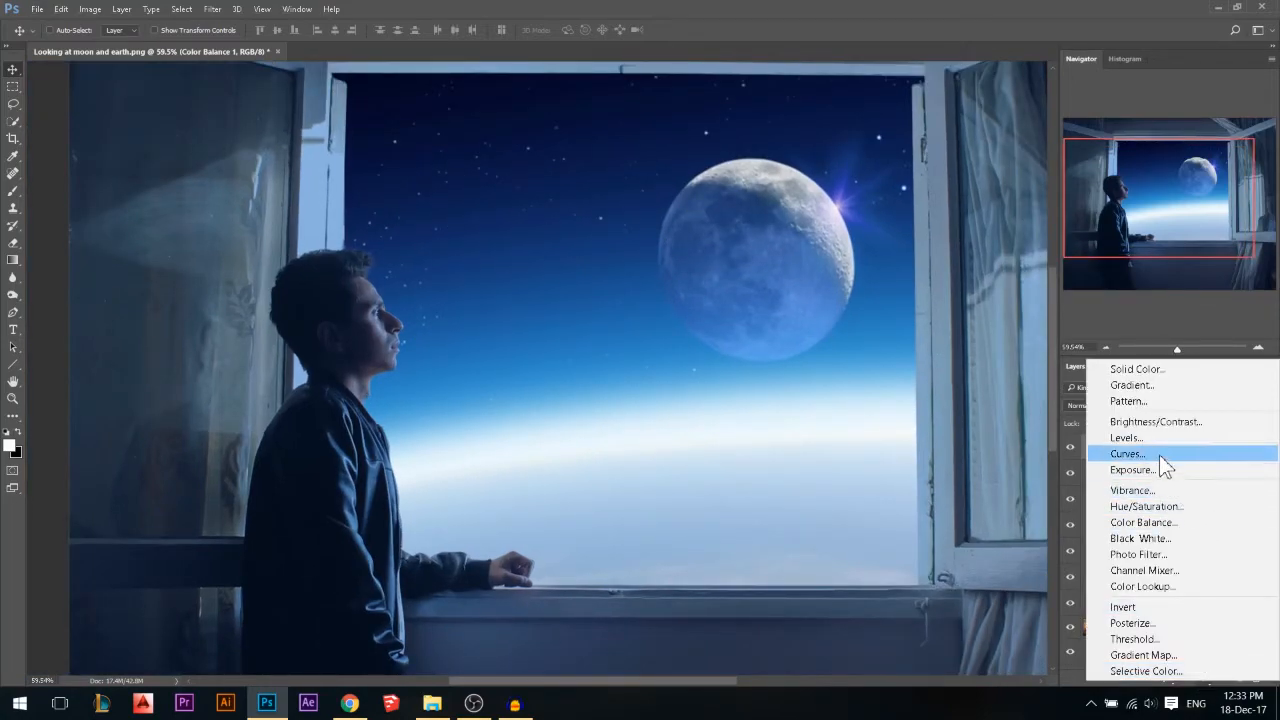
# - Add a new Curves adjustment layer and switch its curve to the Blue channel
pyautogui.click(1127, 453)
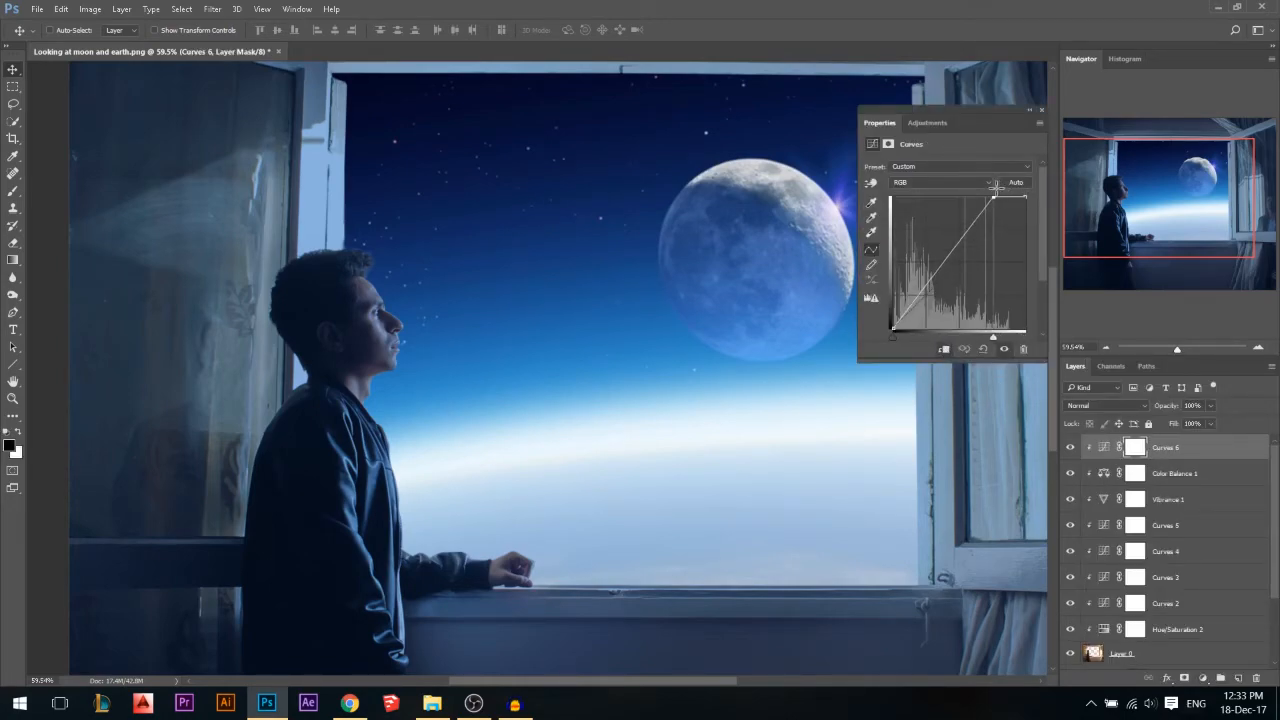
pyautogui.click(940, 182)
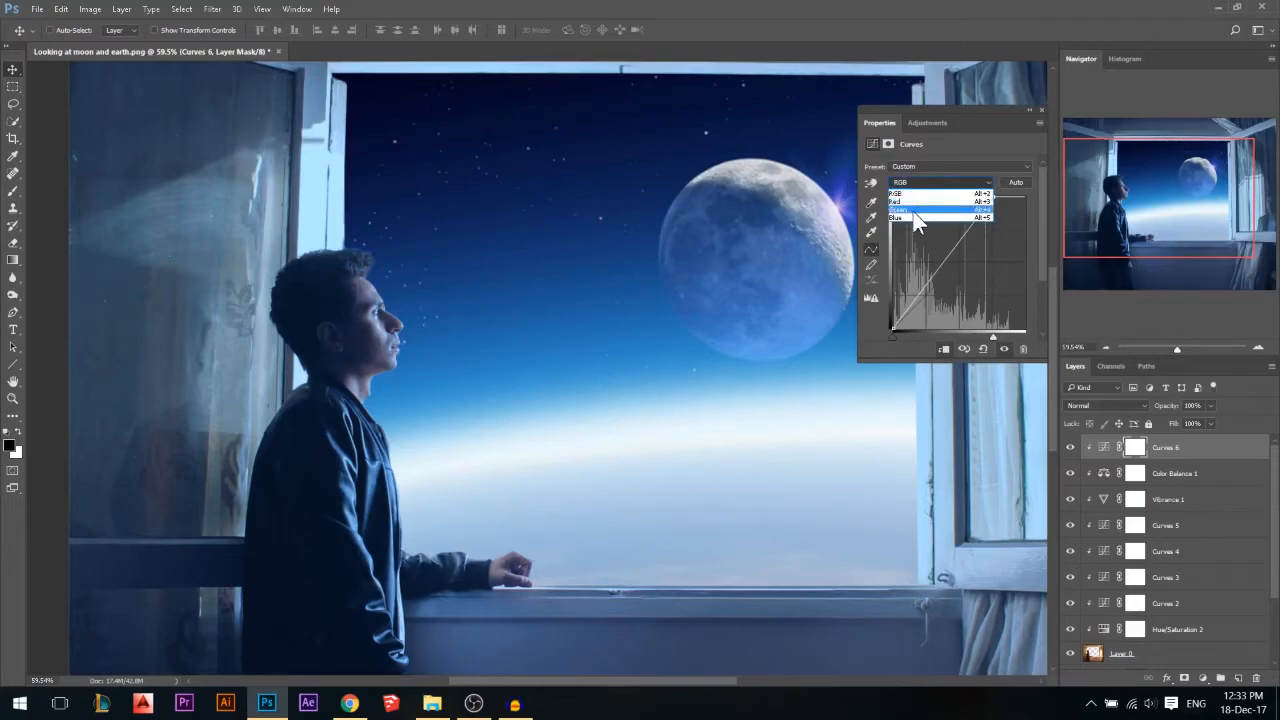
pyautogui.click(895, 217)
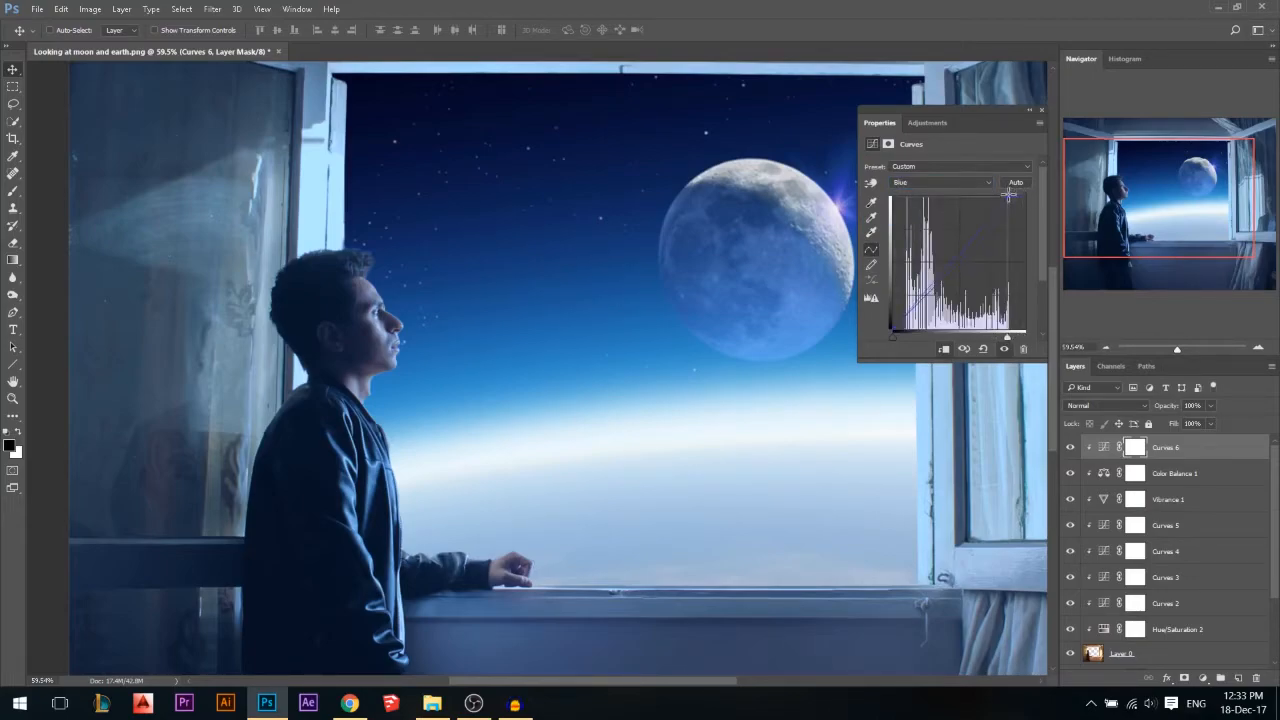
pyautogui.click(940, 182)
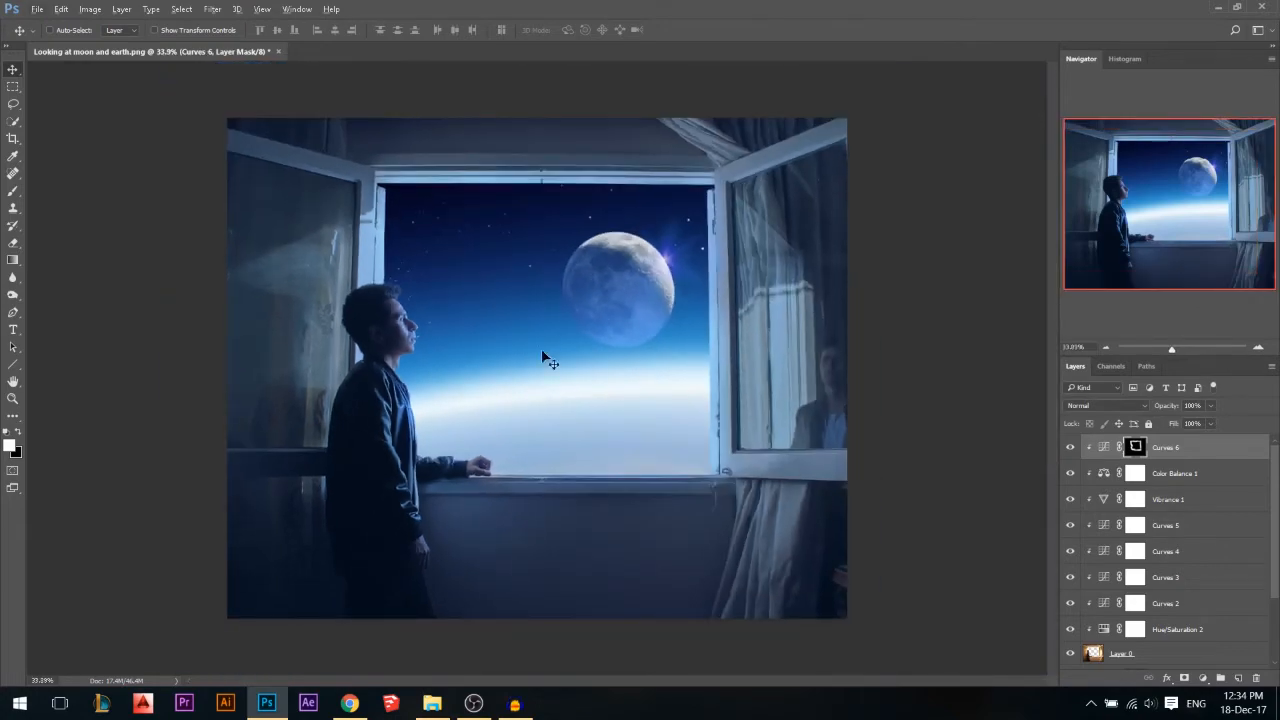
pyautogui.moveTo(715, 410)
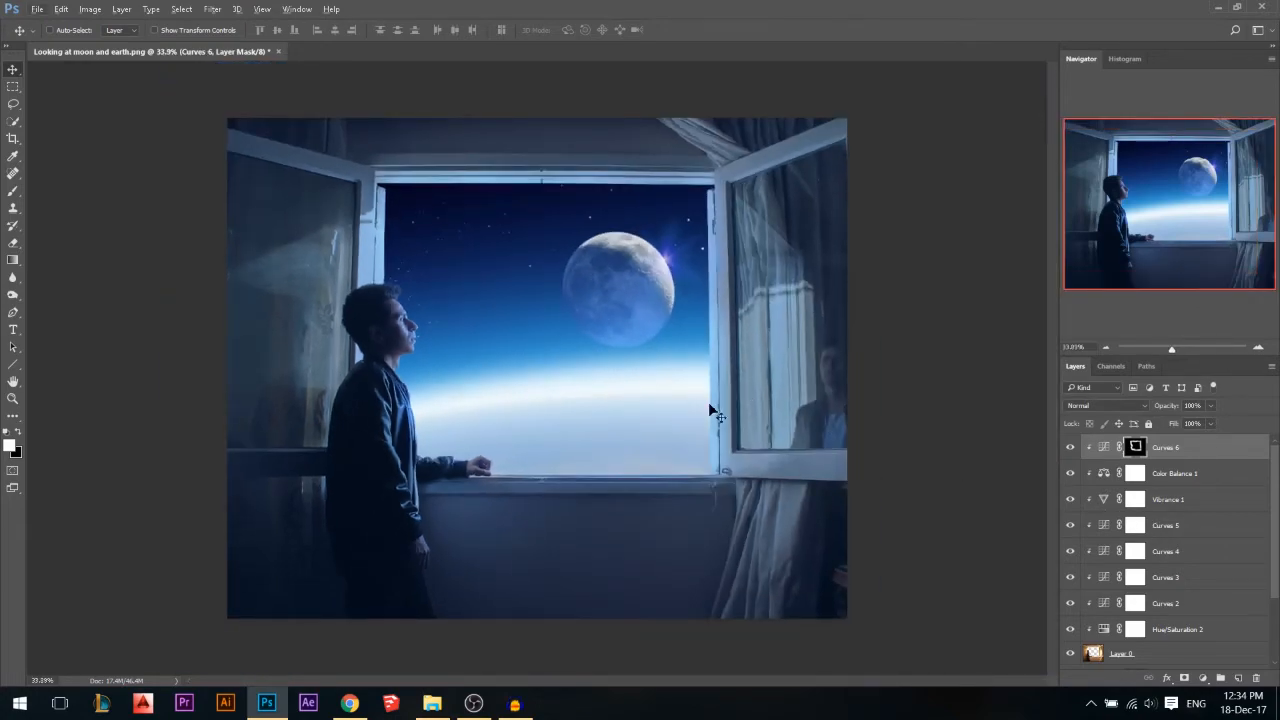
pyautogui.moveTo(955, 467)
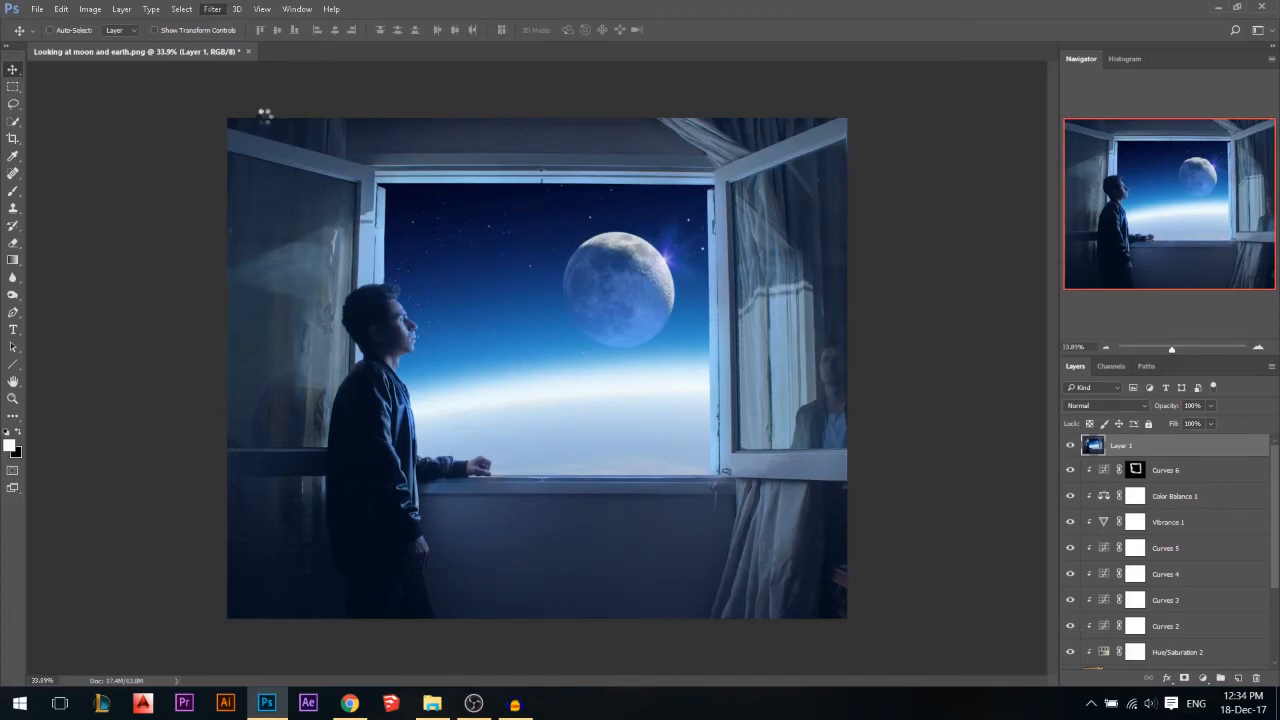
# - Apply the Camera Raw Filter to the merged layer, raising contrast and shadows and lowering clarity
pyautogui.click(211, 9)
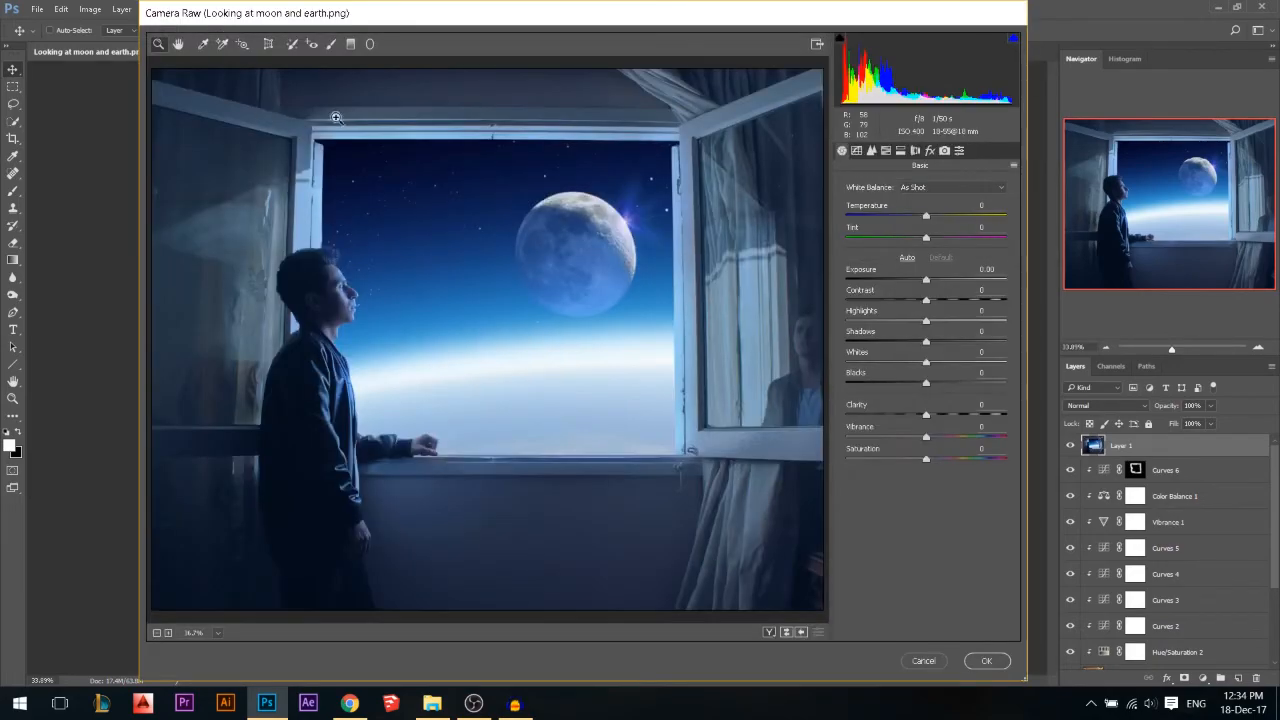
pyautogui.moveTo(926, 297); pyautogui.dragTo(933, 297)
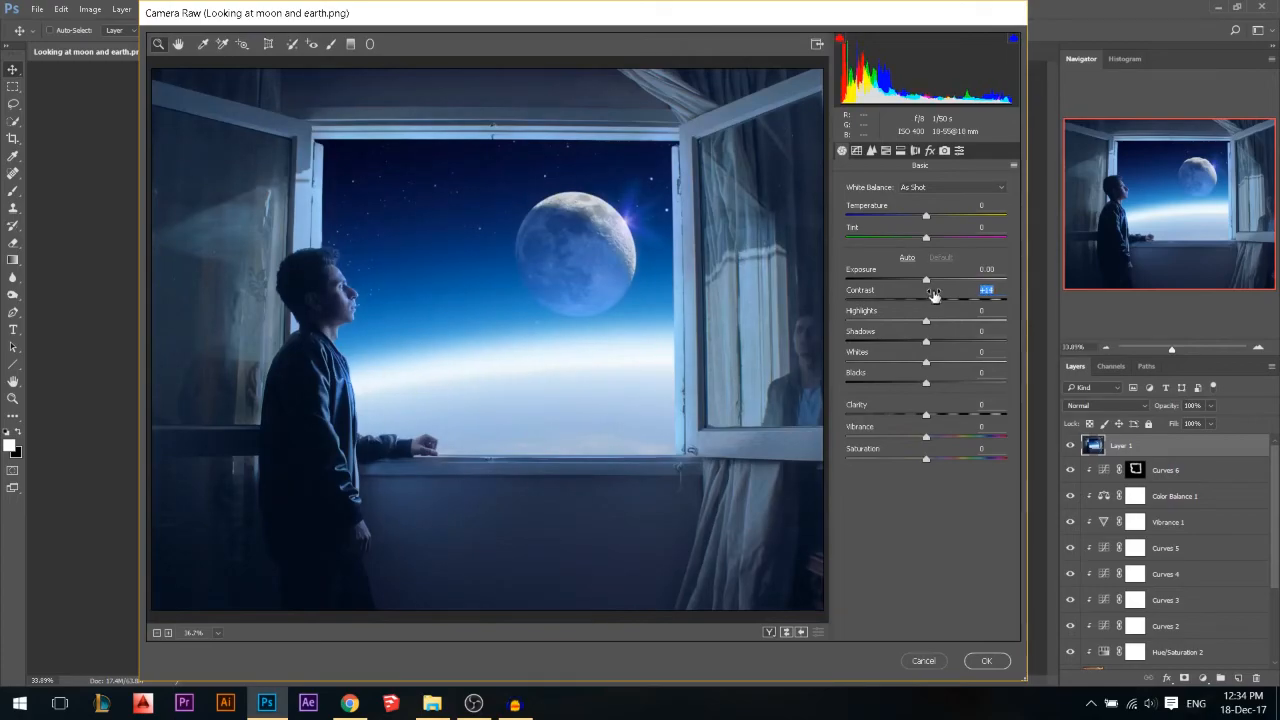
pyautogui.moveTo(933, 298); pyautogui.dragTo(935, 298)
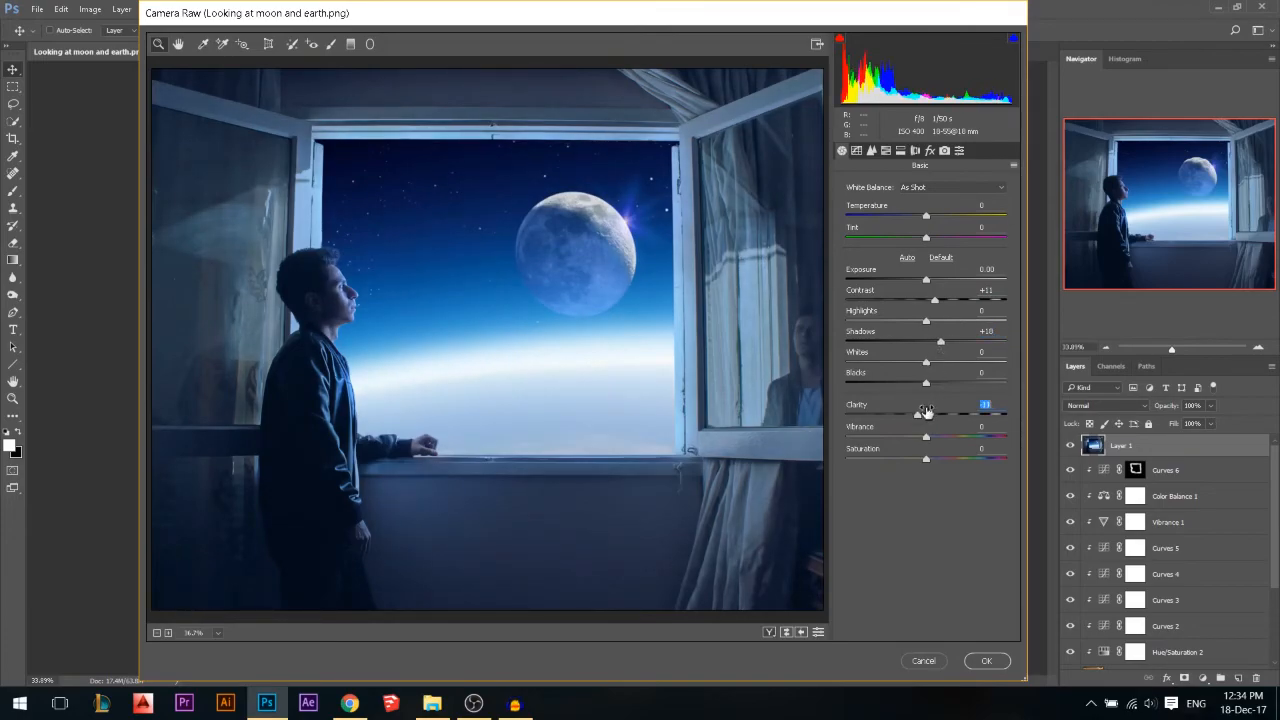
pyautogui.moveTo(926, 415); pyautogui.dragTo(920, 415)
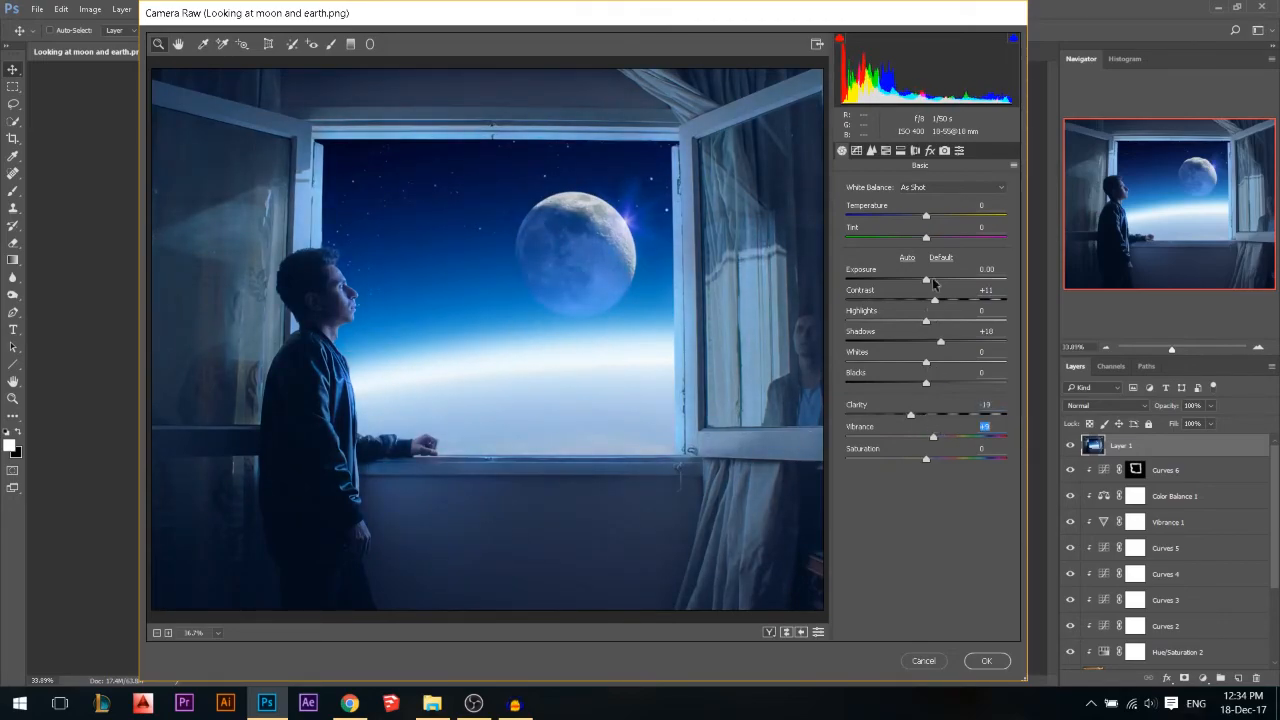
pyautogui.click(929, 150)
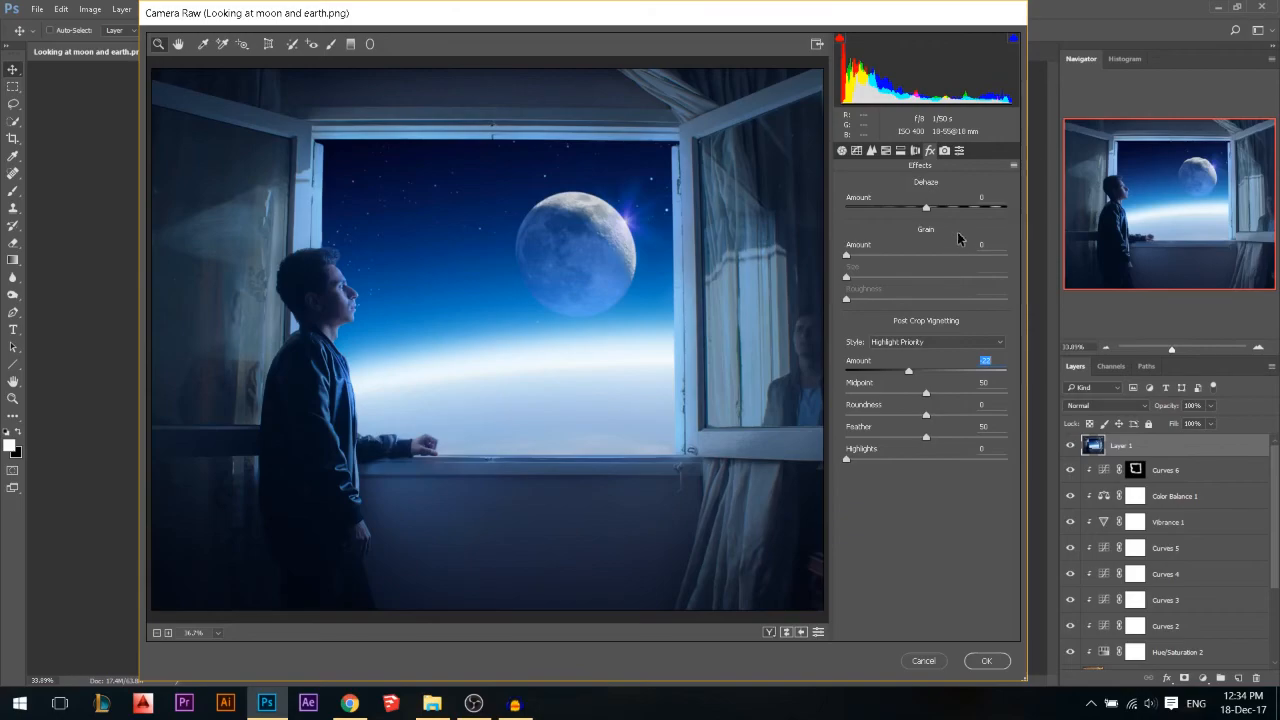
pyautogui.moveTo(944, 151)
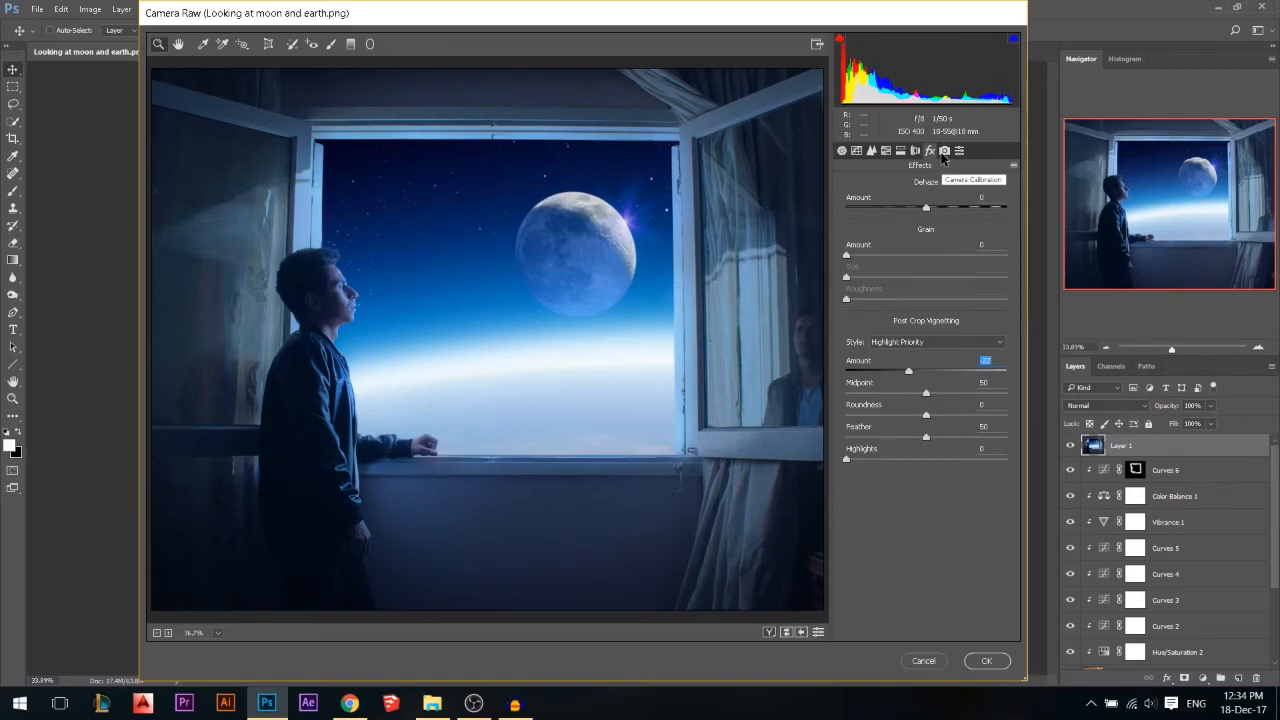
# - Shift the Camera Calibration Red Primary Hue left and apply the Camera Raw grade
pyautogui.click(944, 150)
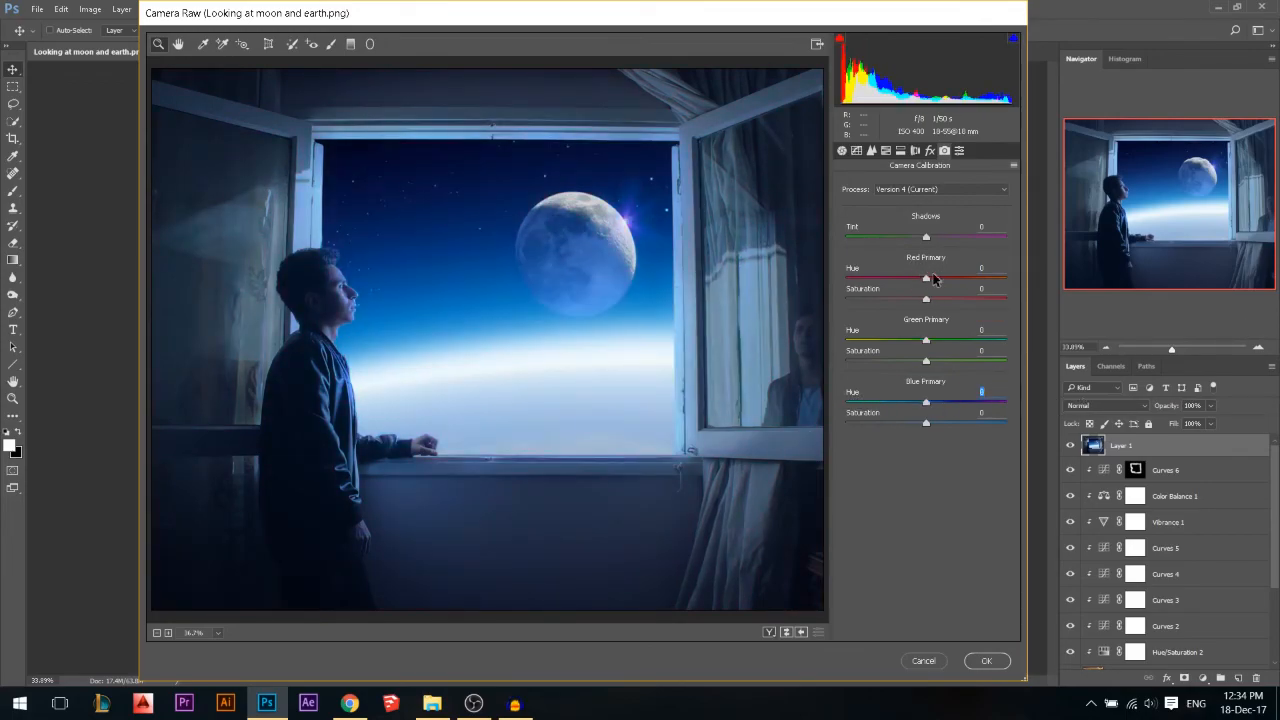
pyautogui.moveTo(927, 276); pyautogui.dragTo(873, 276)
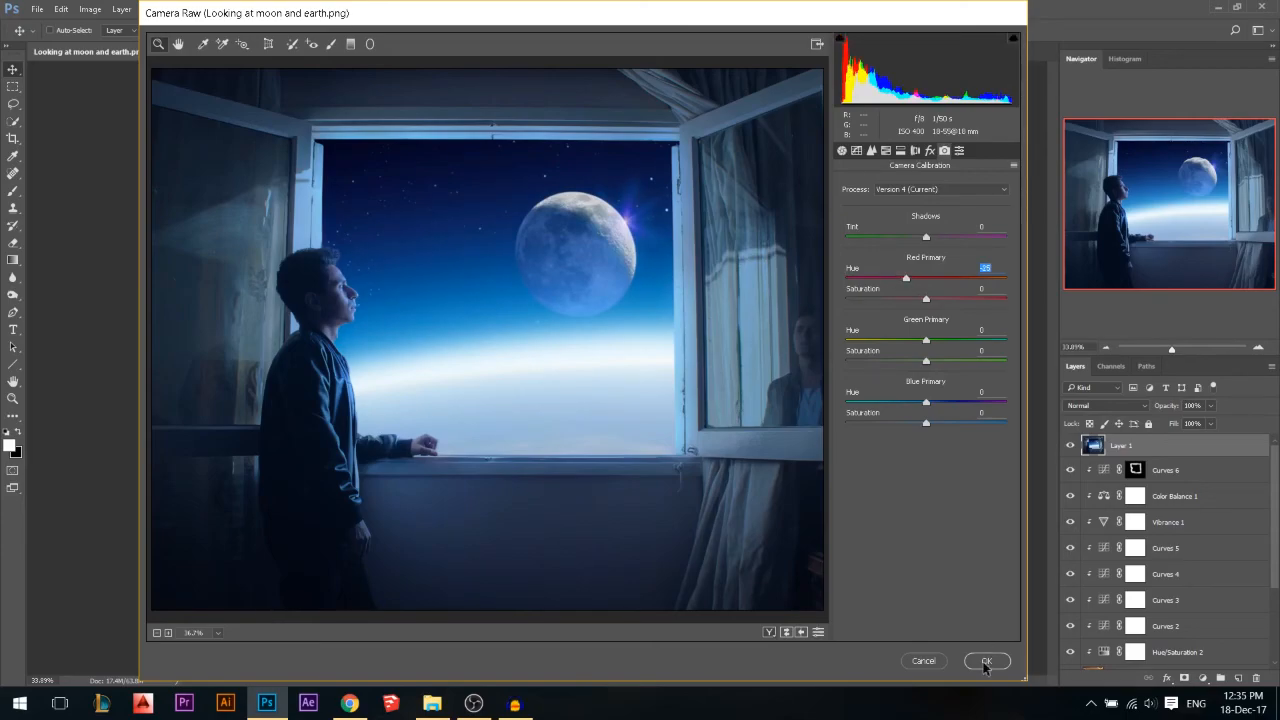
pyautogui.click(986, 661)
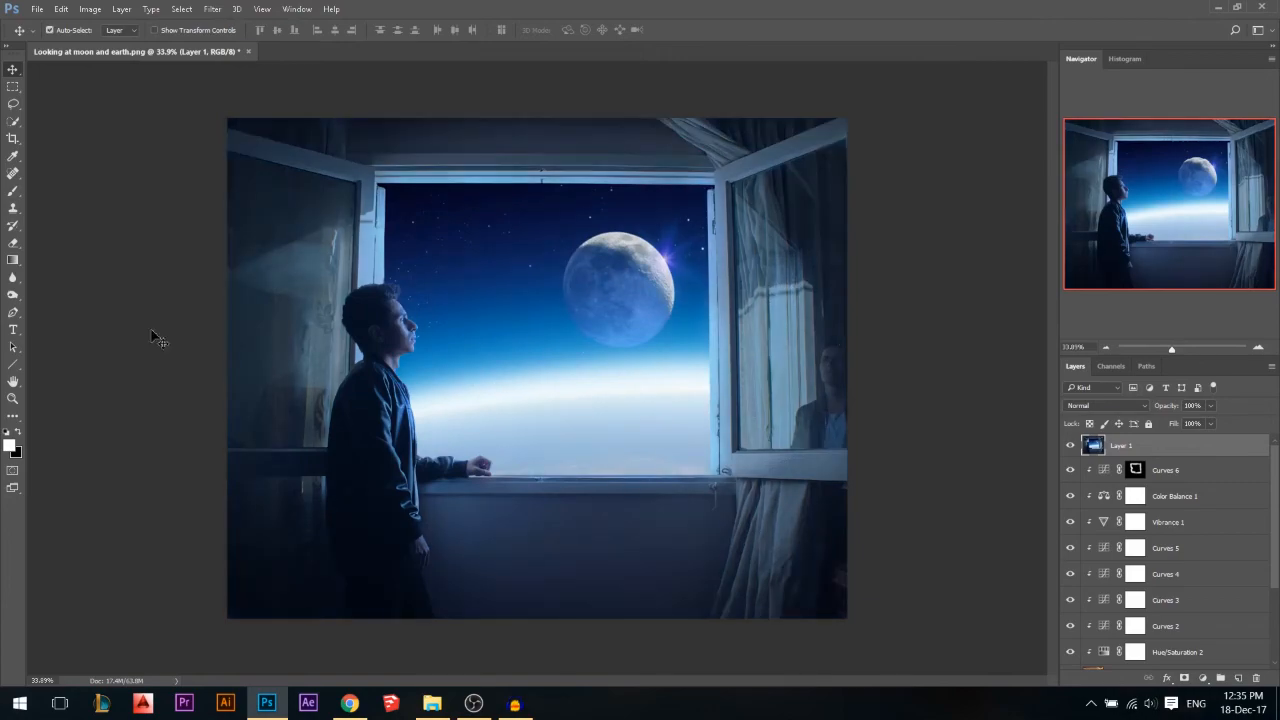